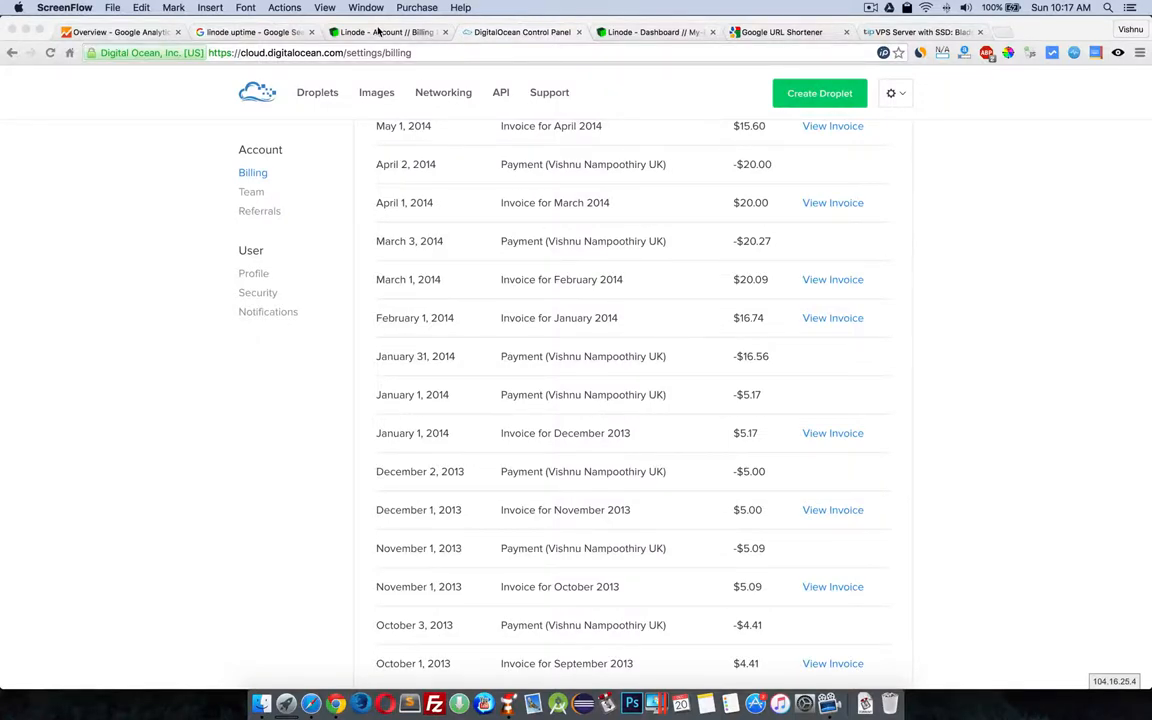
- Bring up Linode Manager's billing history and scroll through its invoices
scroll("down", 3)
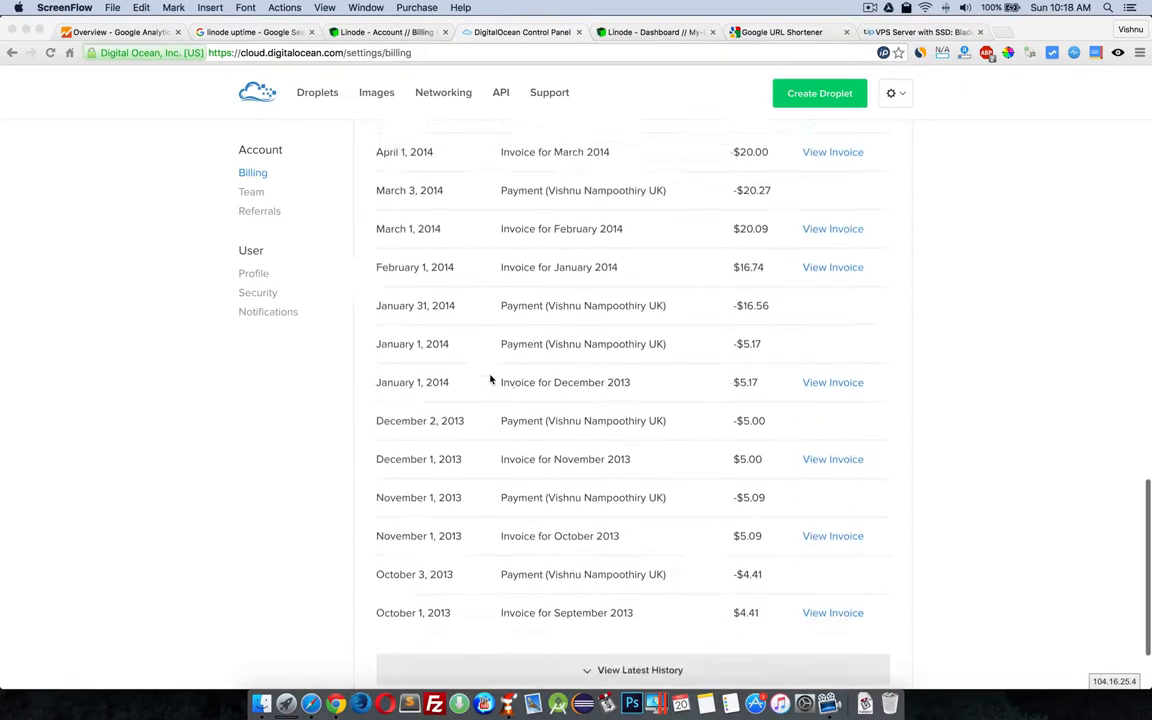
scroll("up", 3)
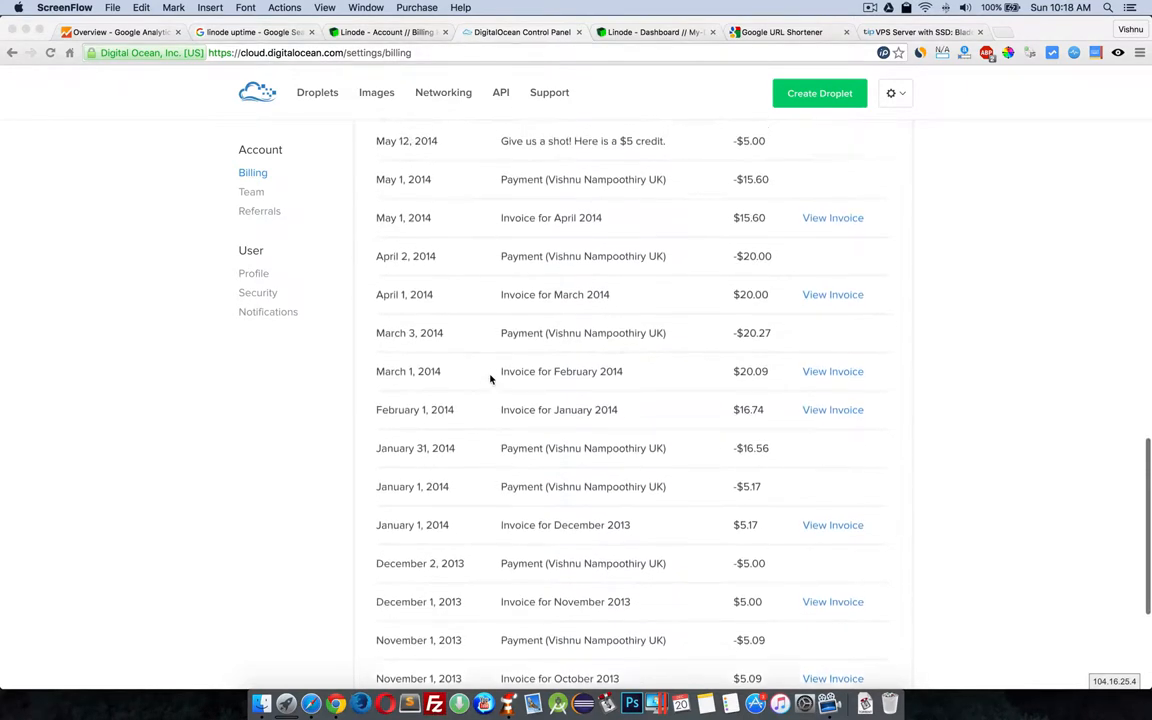
scroll("up", 3)
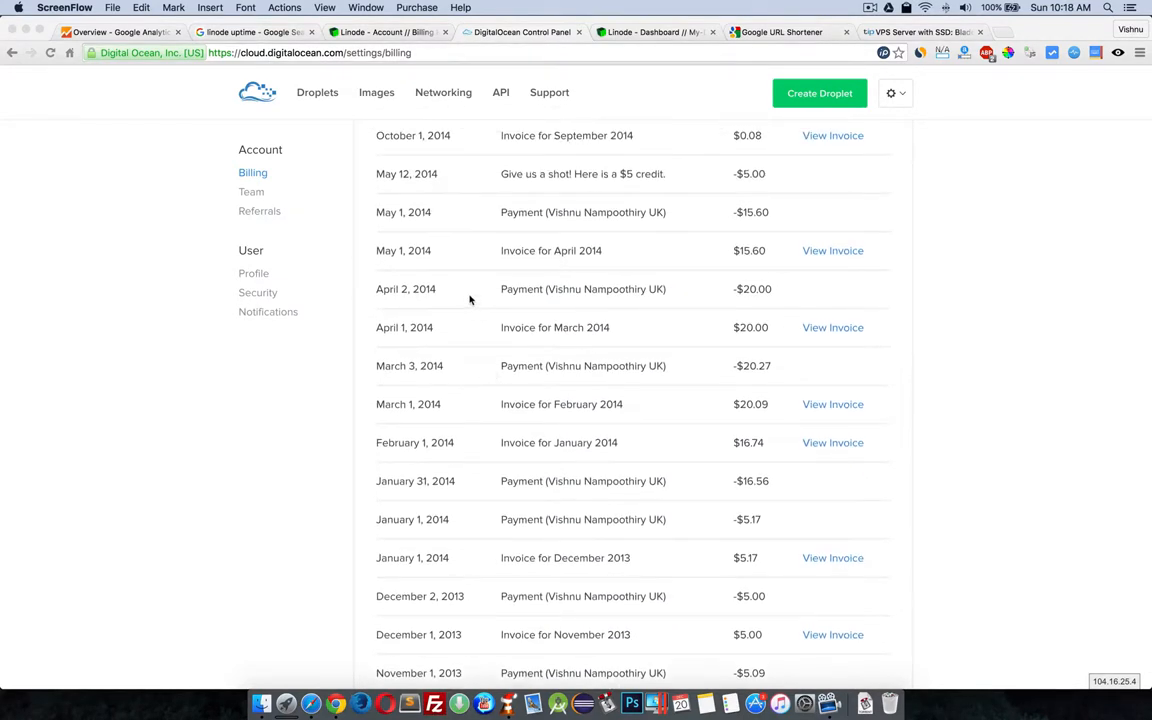
left_click(388, 32)
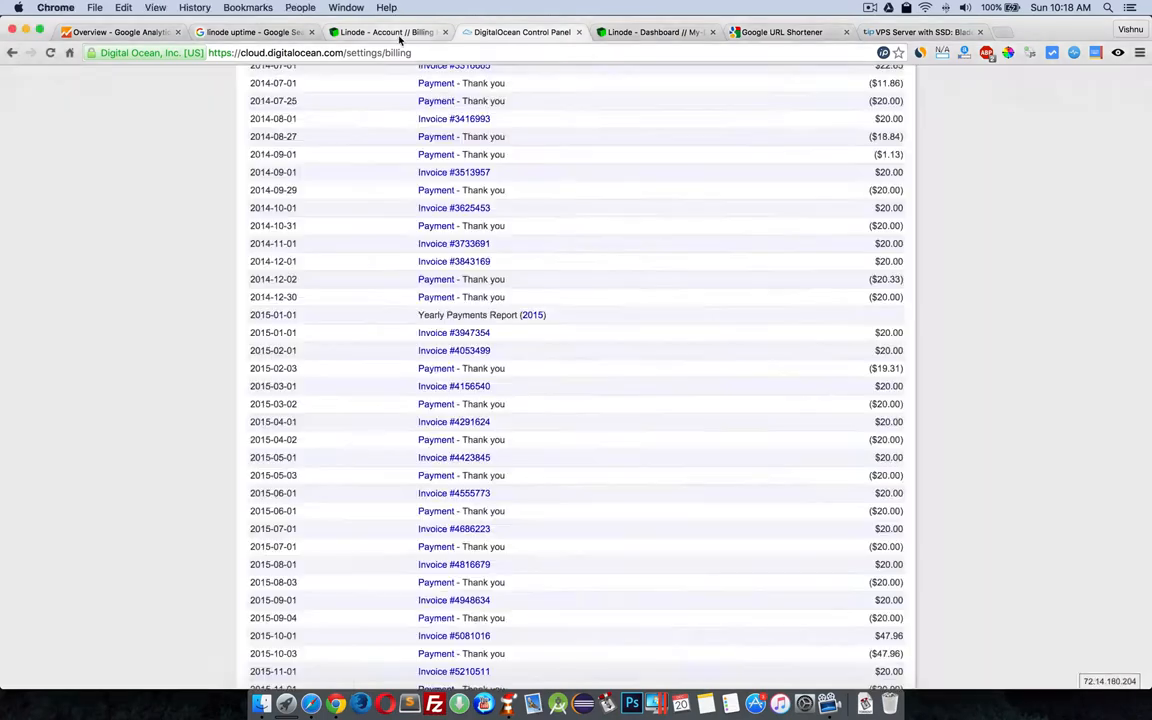
left_click(385, 32)
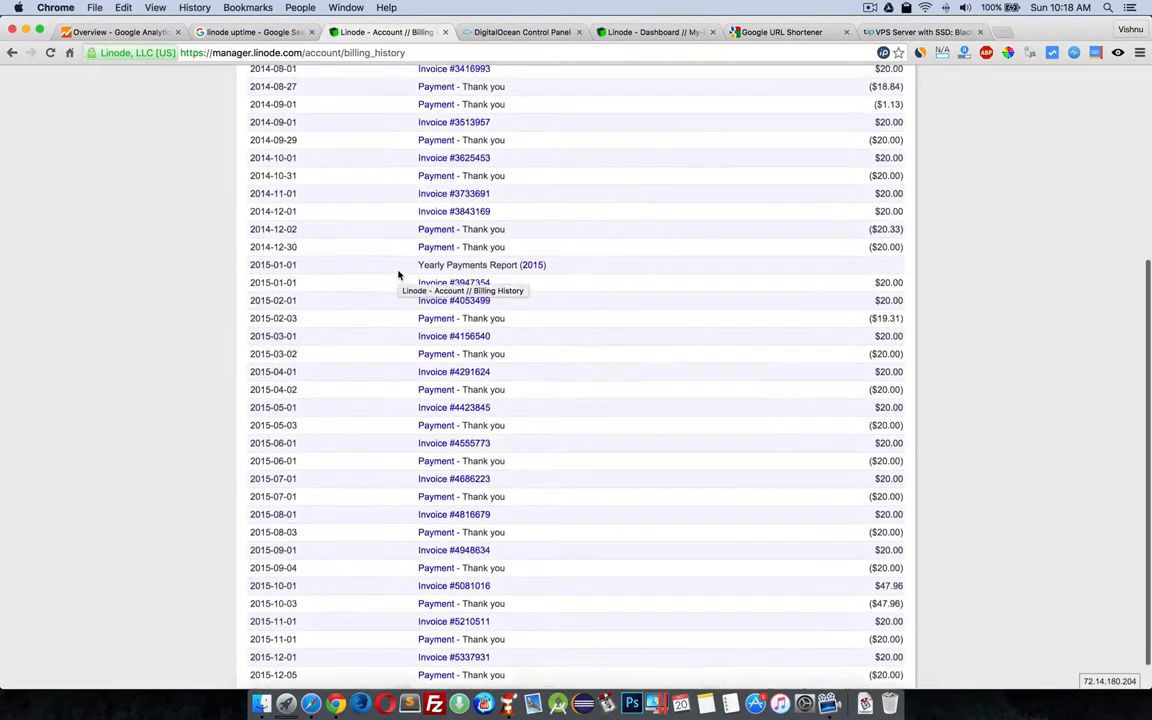
scroll("up", 3)
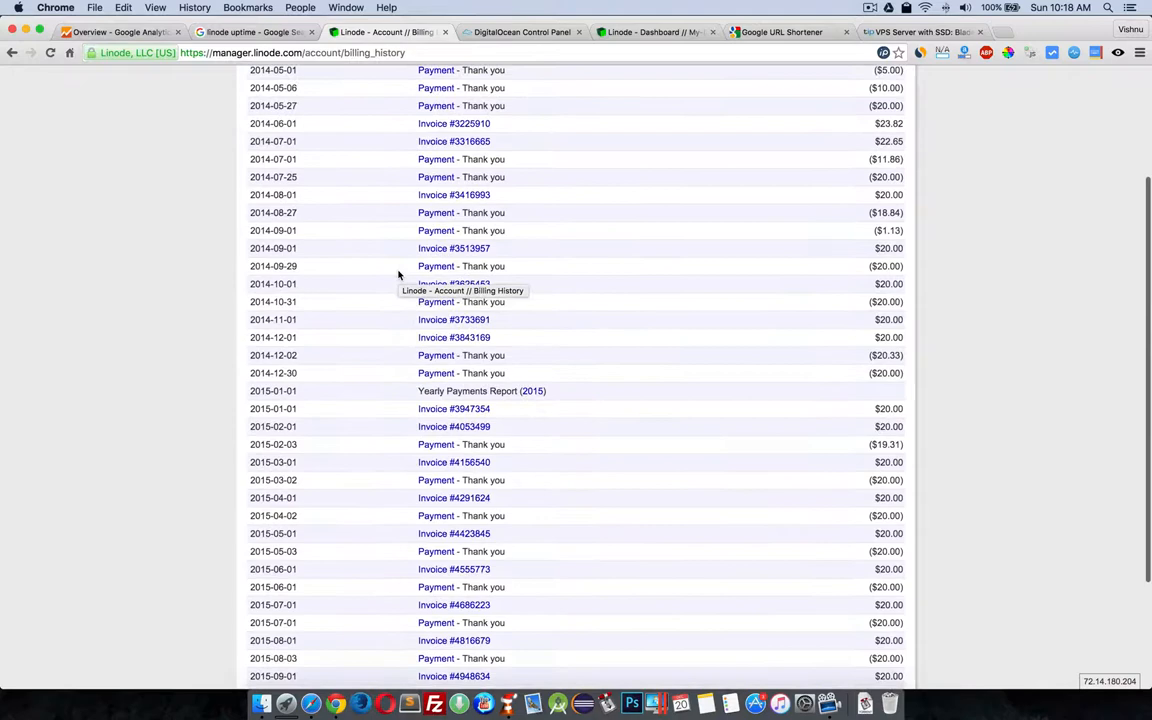
scroll("down", 3)
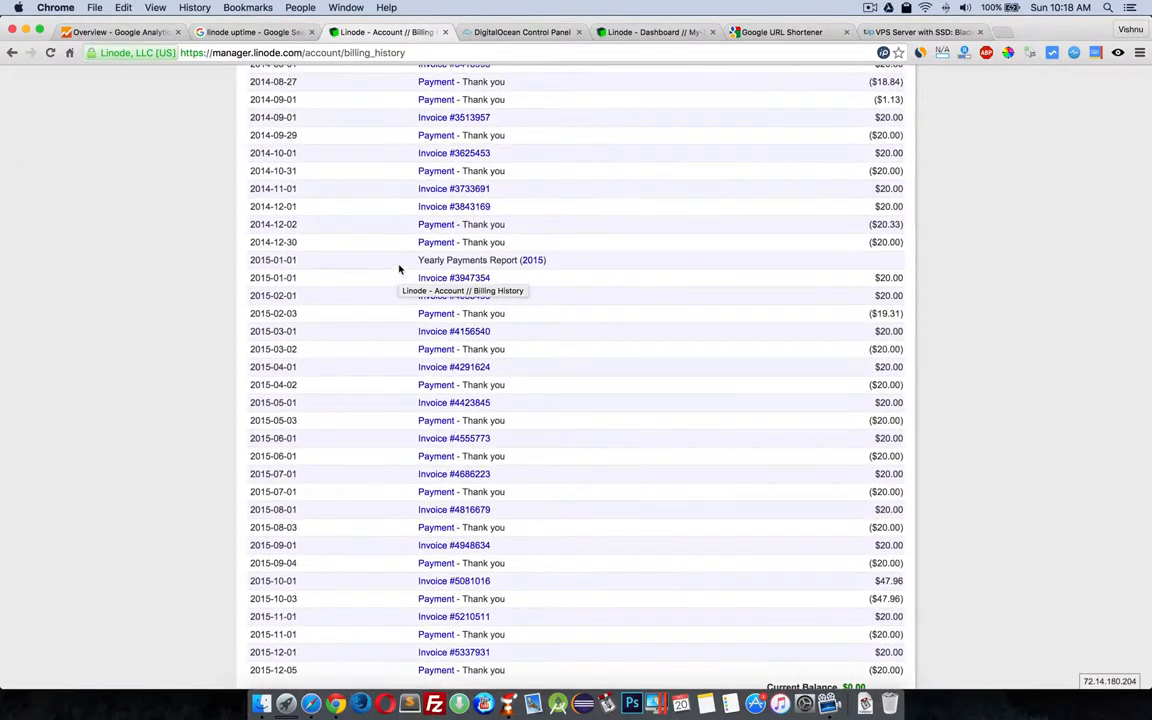
mouse_move(421, 204)
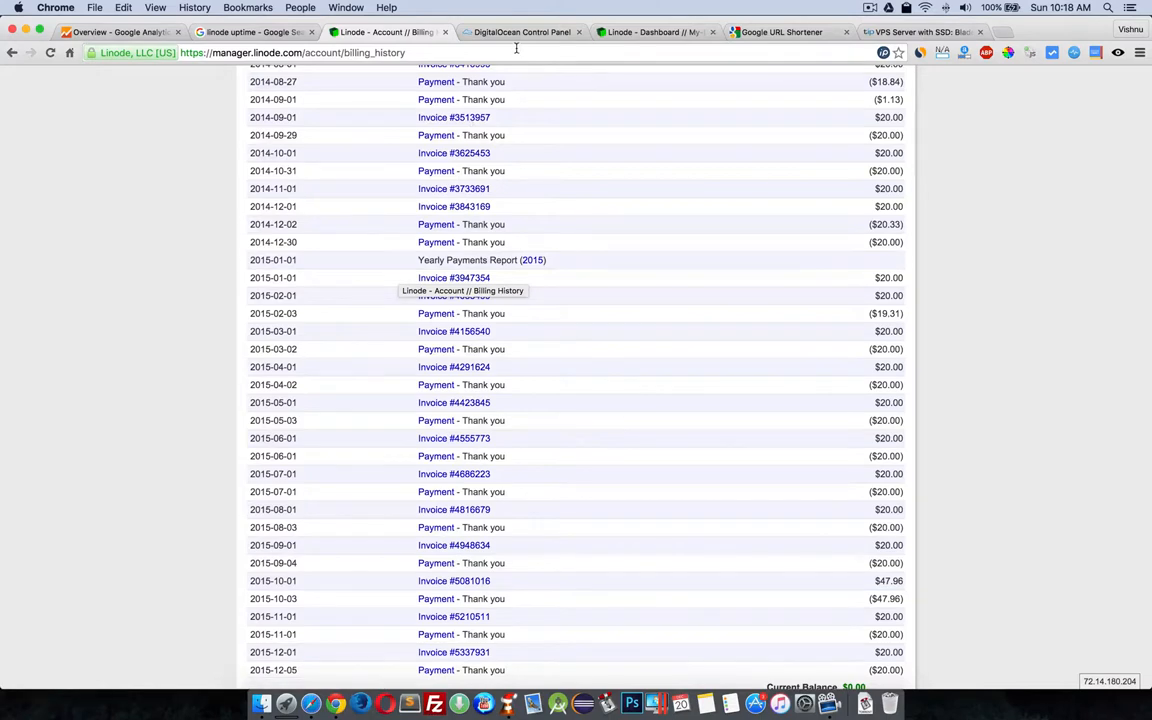
- Compare with DigitalOcean's billing history, then return to Linode's mid-2014 to 2015 invoices
left_click(520, 32)
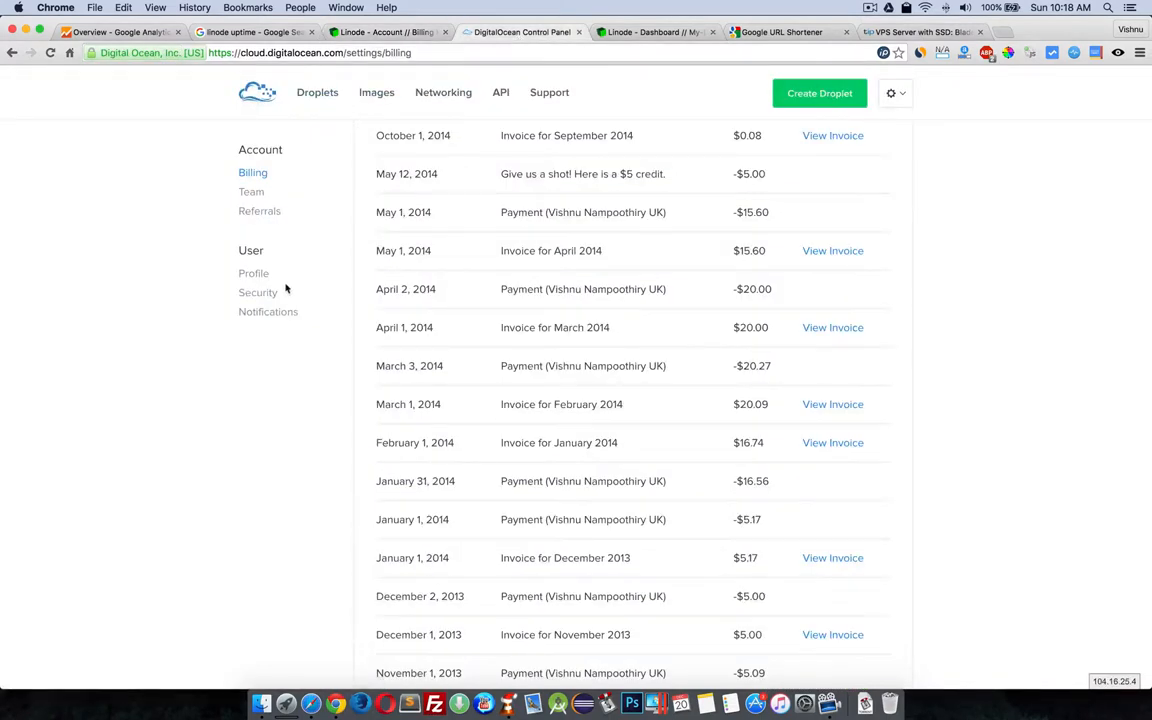
mouse_move(270, 372)
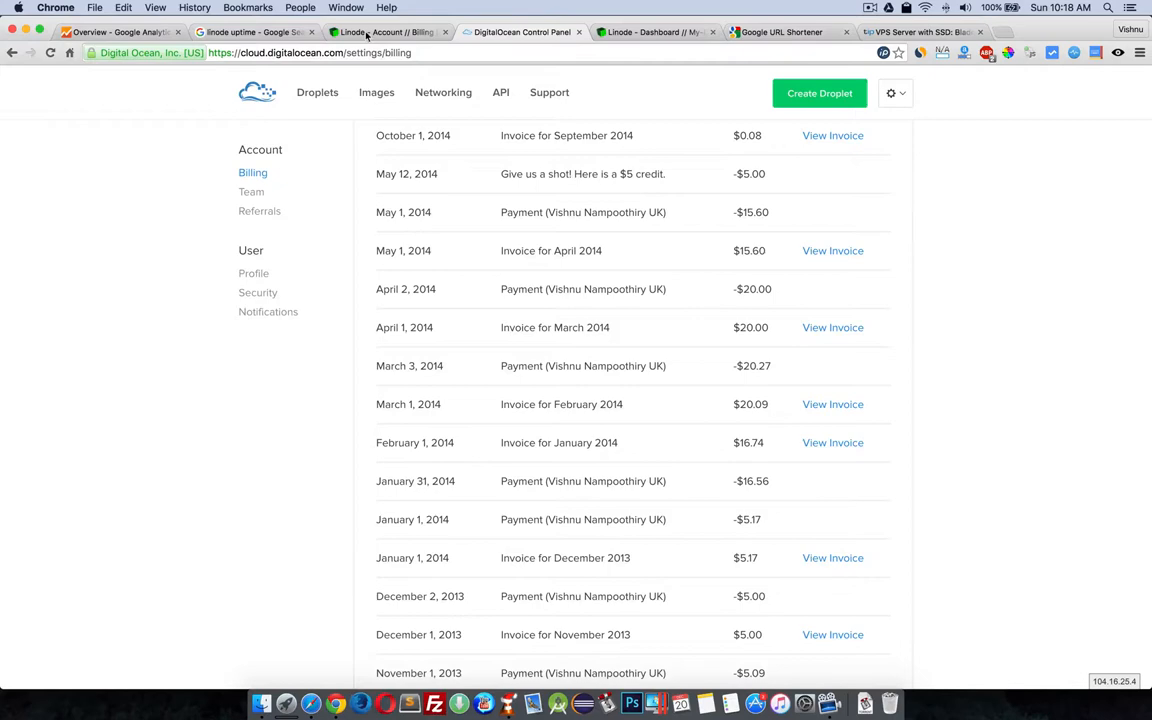
left_click(388, 31)
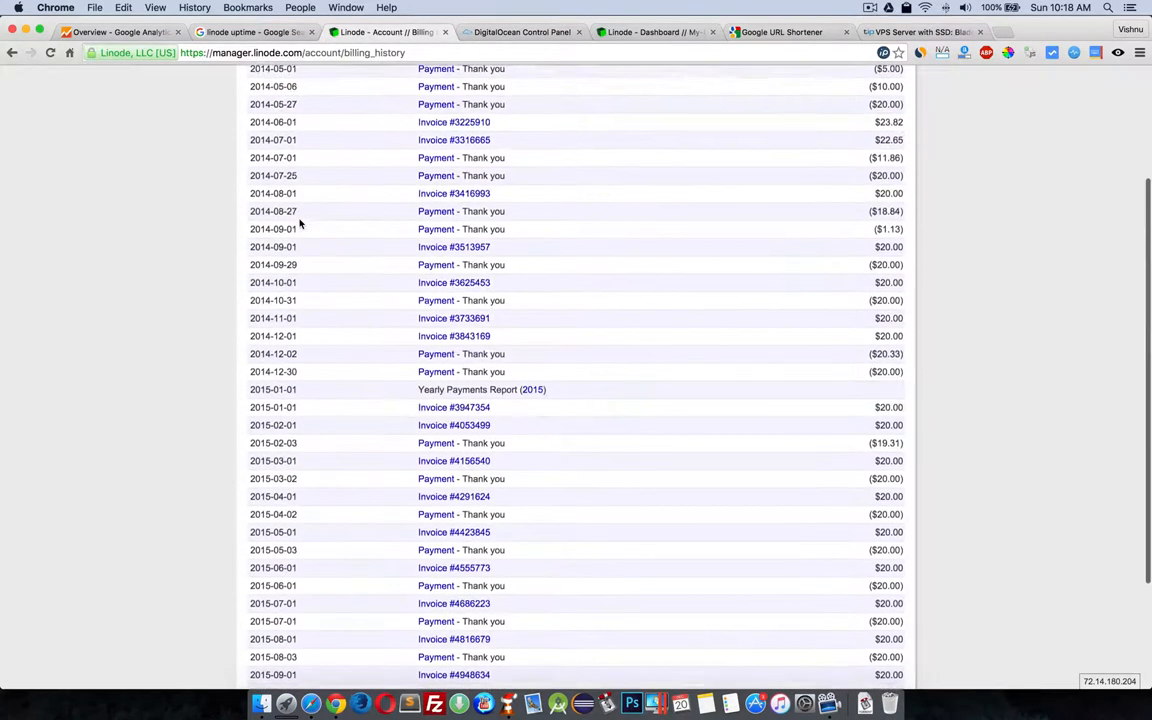
scroll("down", 3)
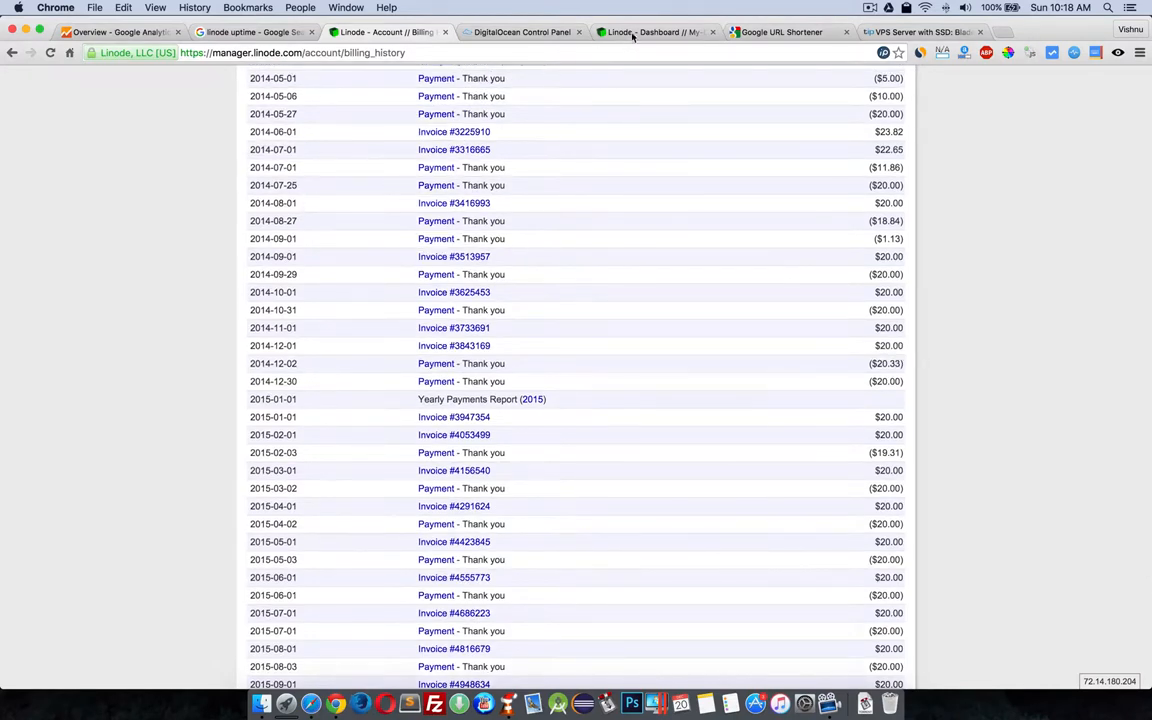
- Scan the My-Dallas-Kidu dashboard's uptime and traffic graphs, then go back to DigitalOcean billing
left_click(650, 32)
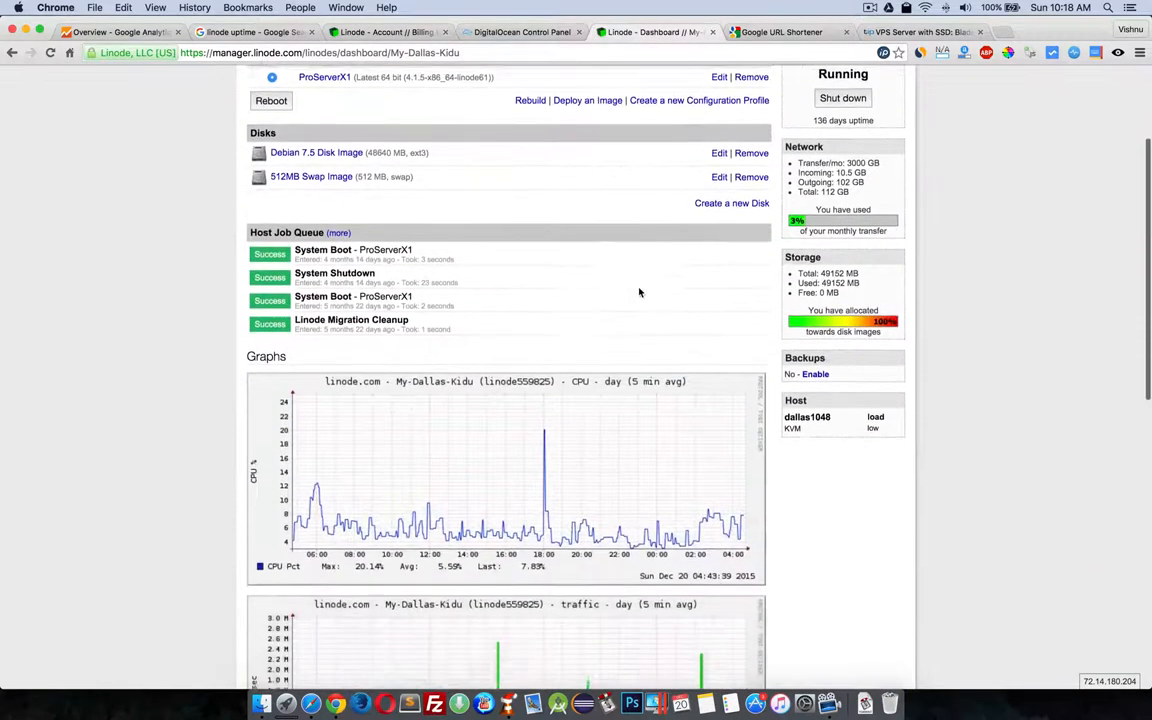
scroll("down", 3)
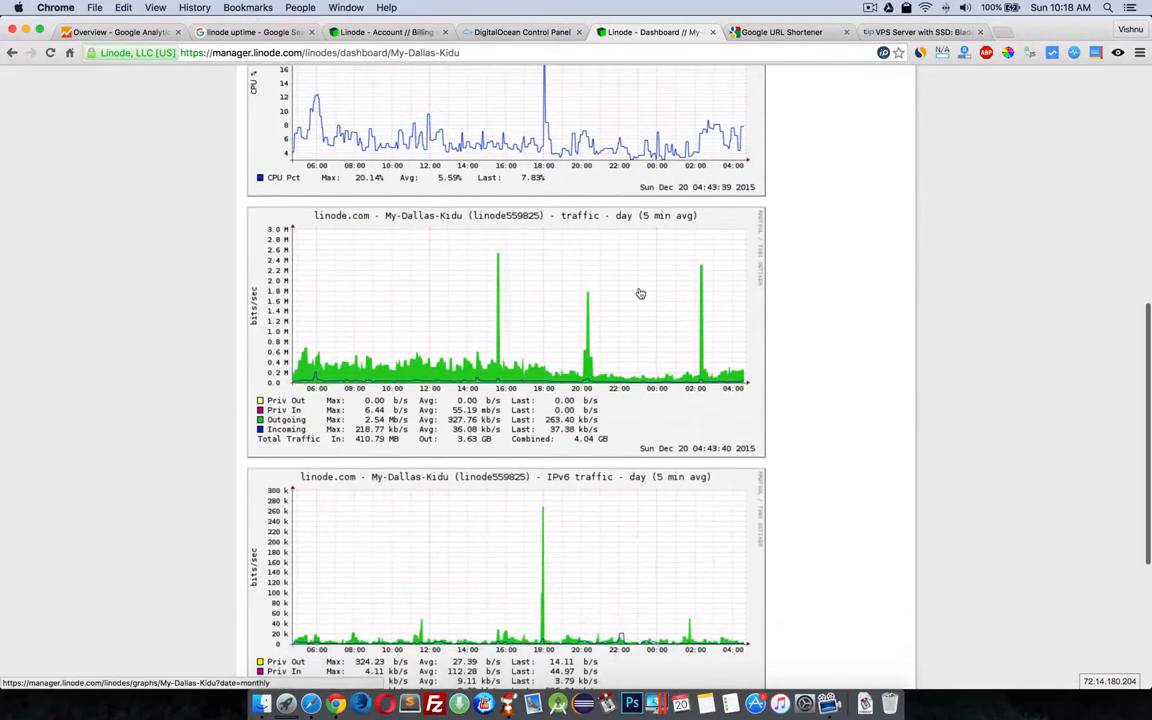
left_click(520, 32)
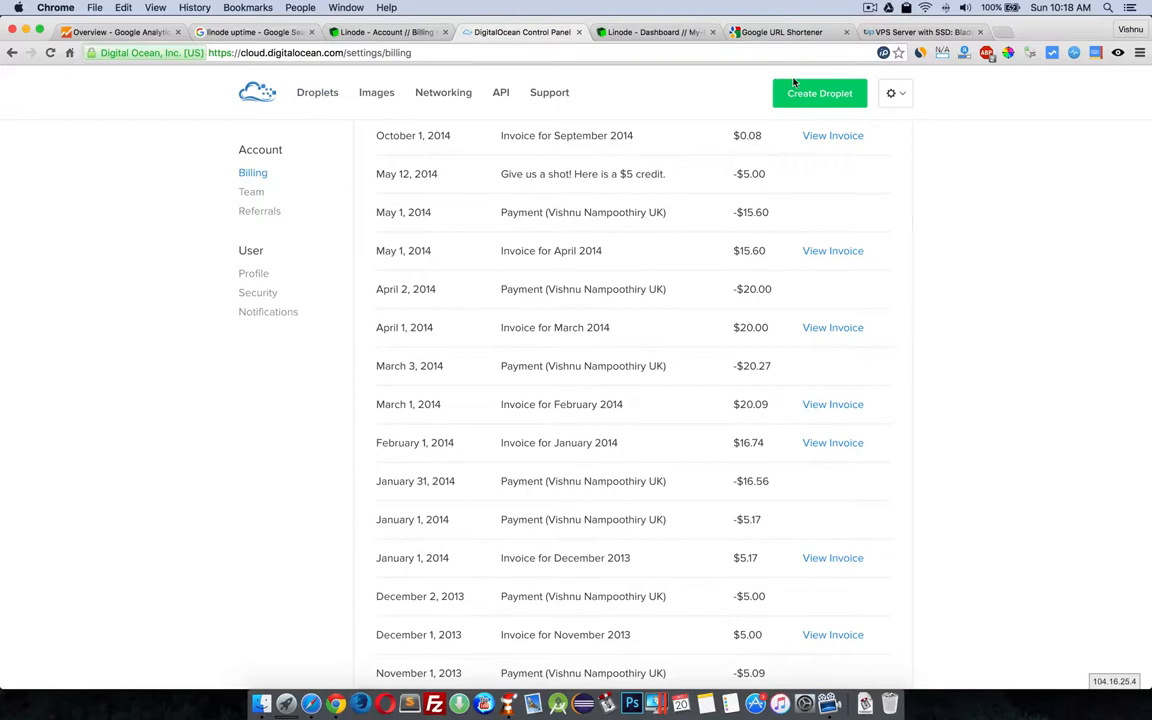
mouse_move(950, 166)
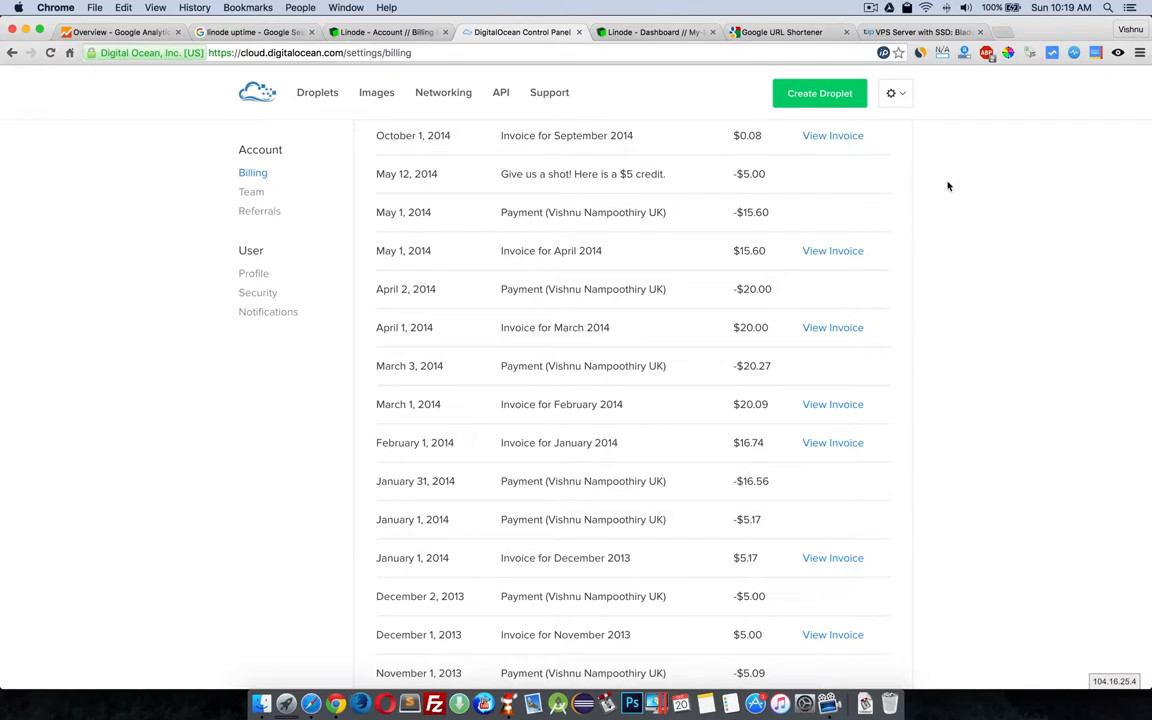
- Return to the My-Dallas-Kidu dashboard and emphasise its running status with 136 days uptime
left_click(390, 32)
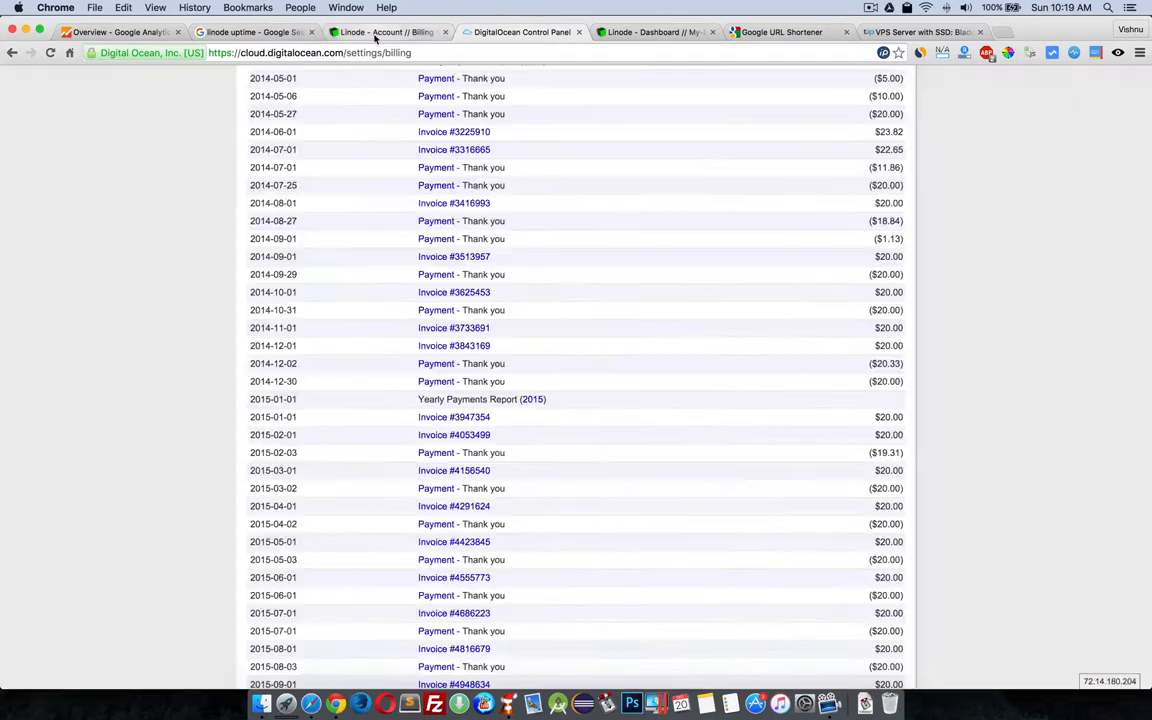
left_click(388, 31)
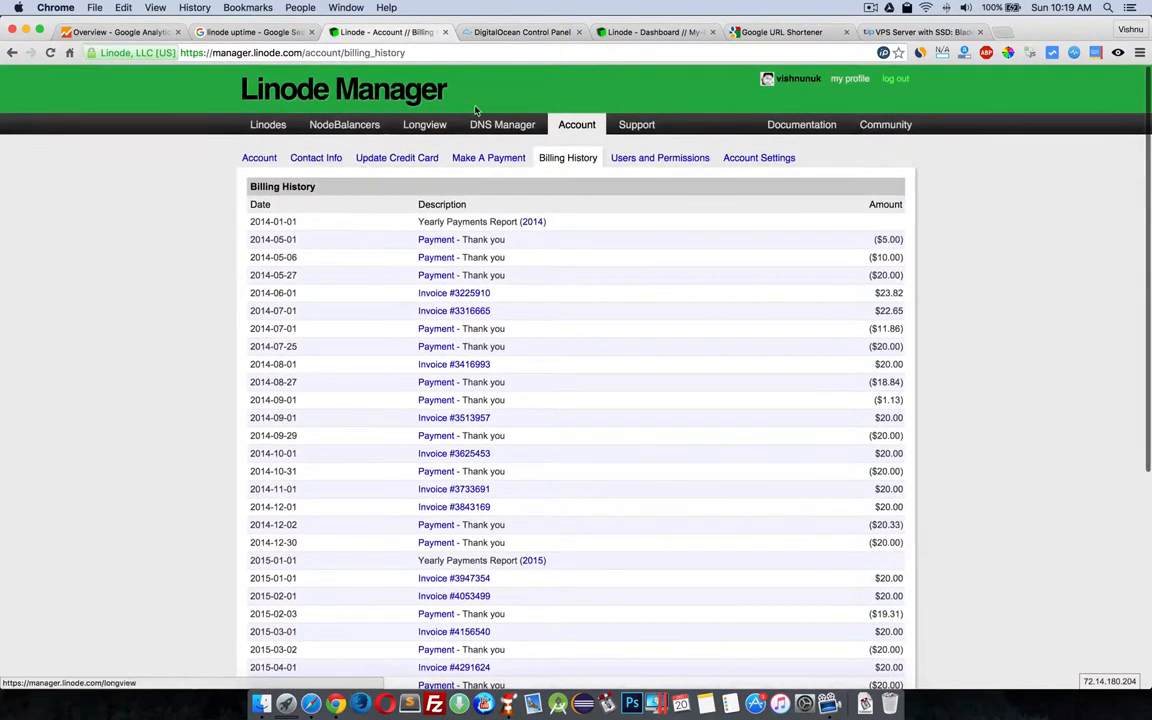
left_click(655, 32)
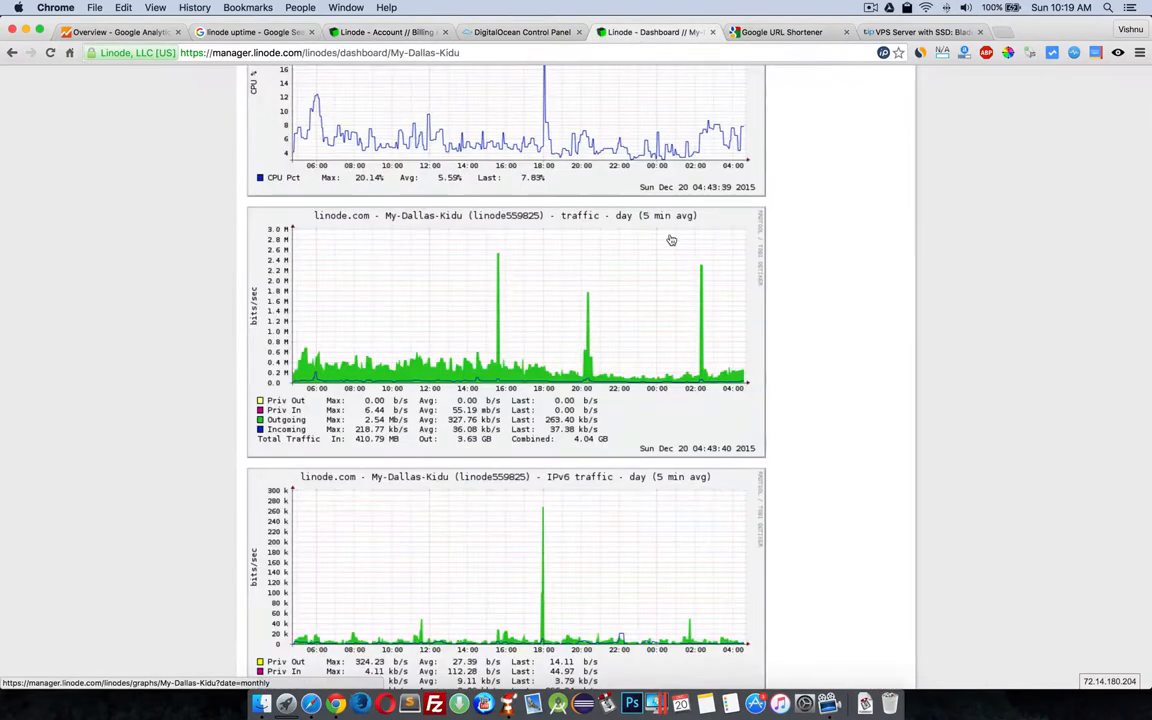
scroll("down", 3)
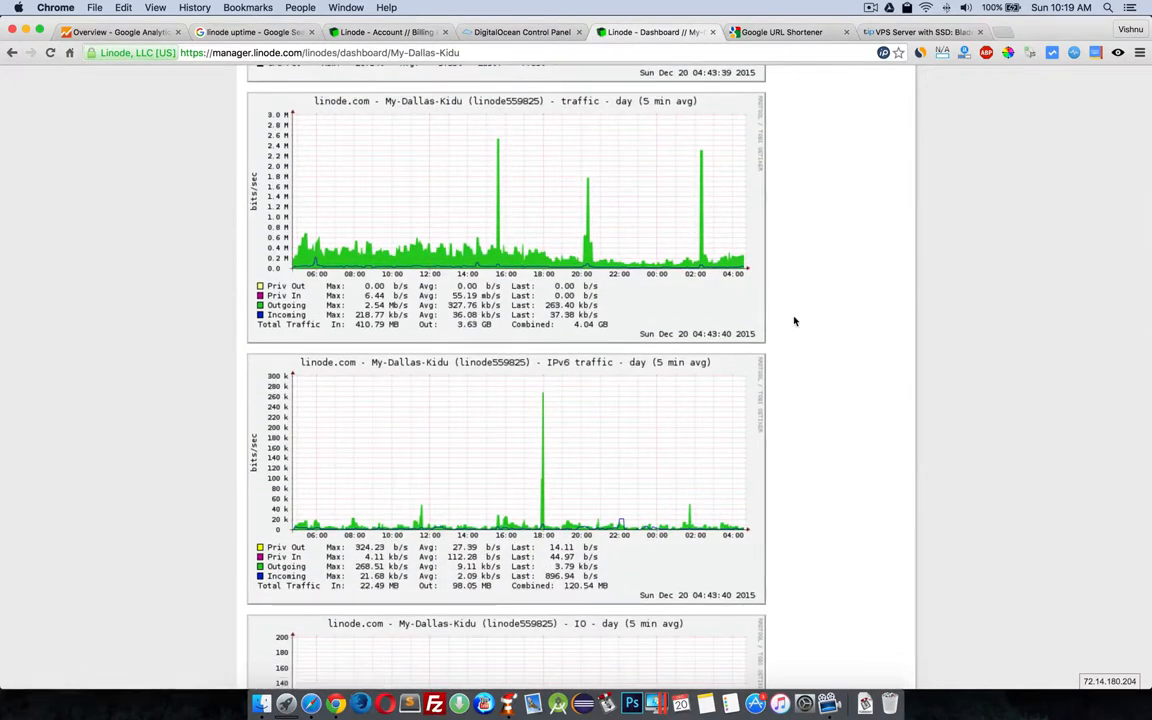
scroll("up", 3)
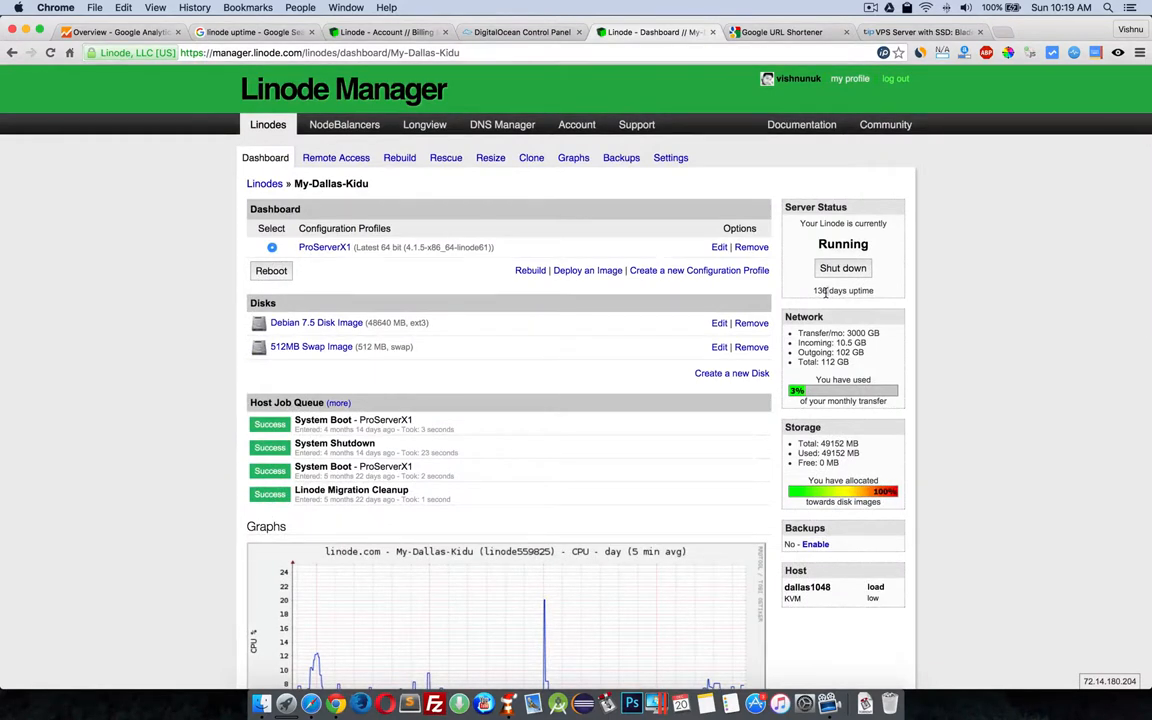
double_click(843, 290)
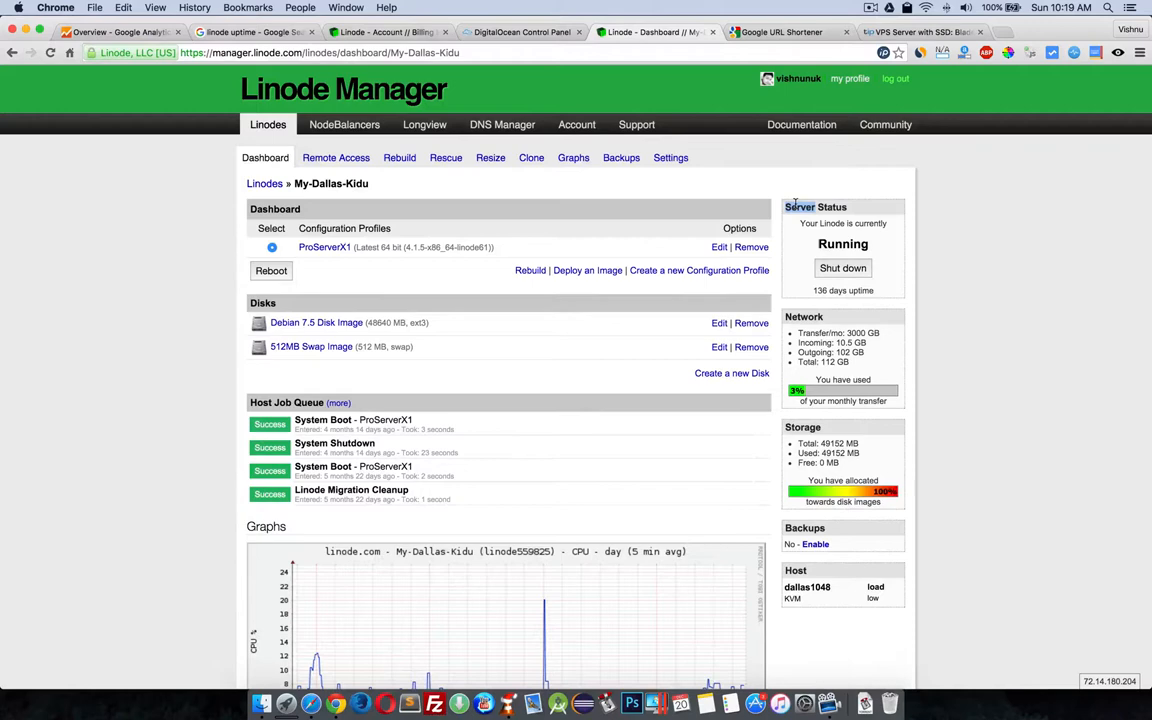
mouse_move(786, 195)
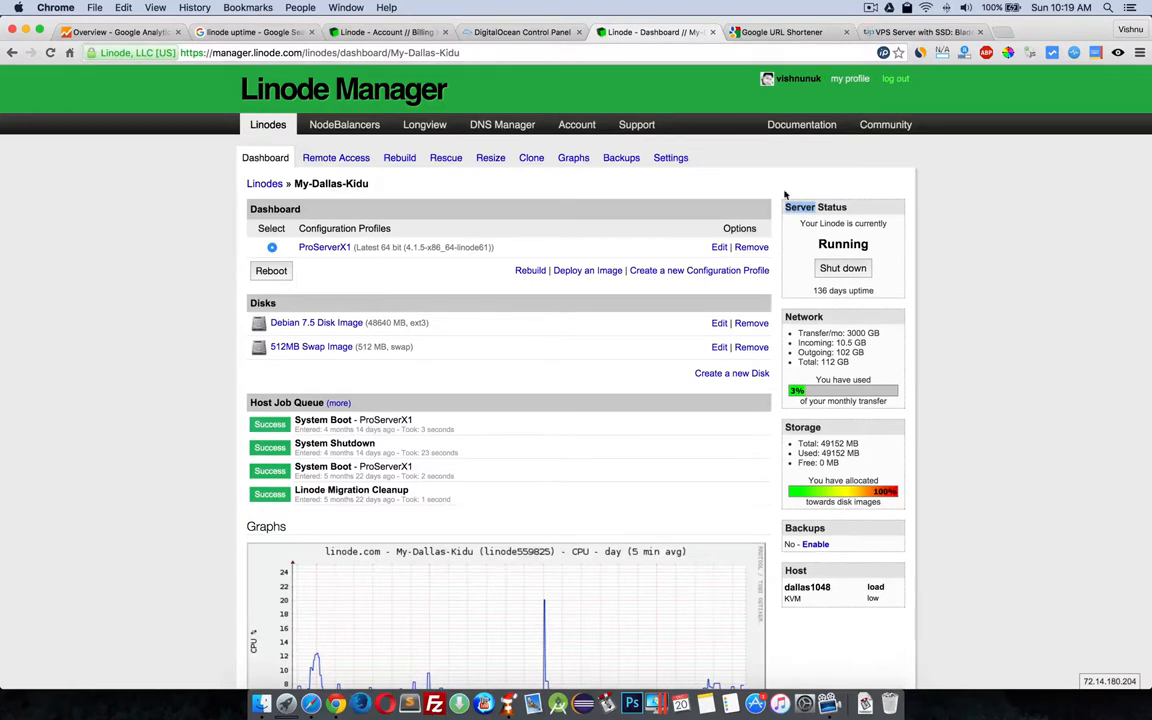
- Mark the April 2014 invoice and scroll DigitalOcean's billing down to September 2013
left_click(520, 32)
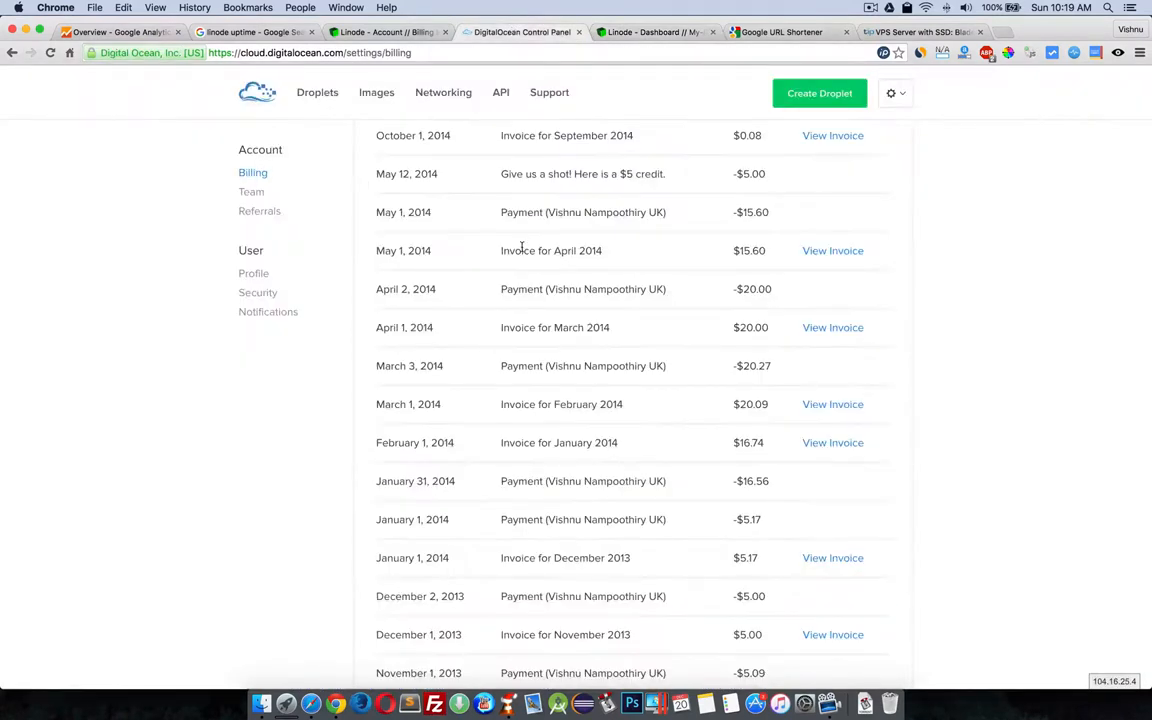
double_click(517, 251)
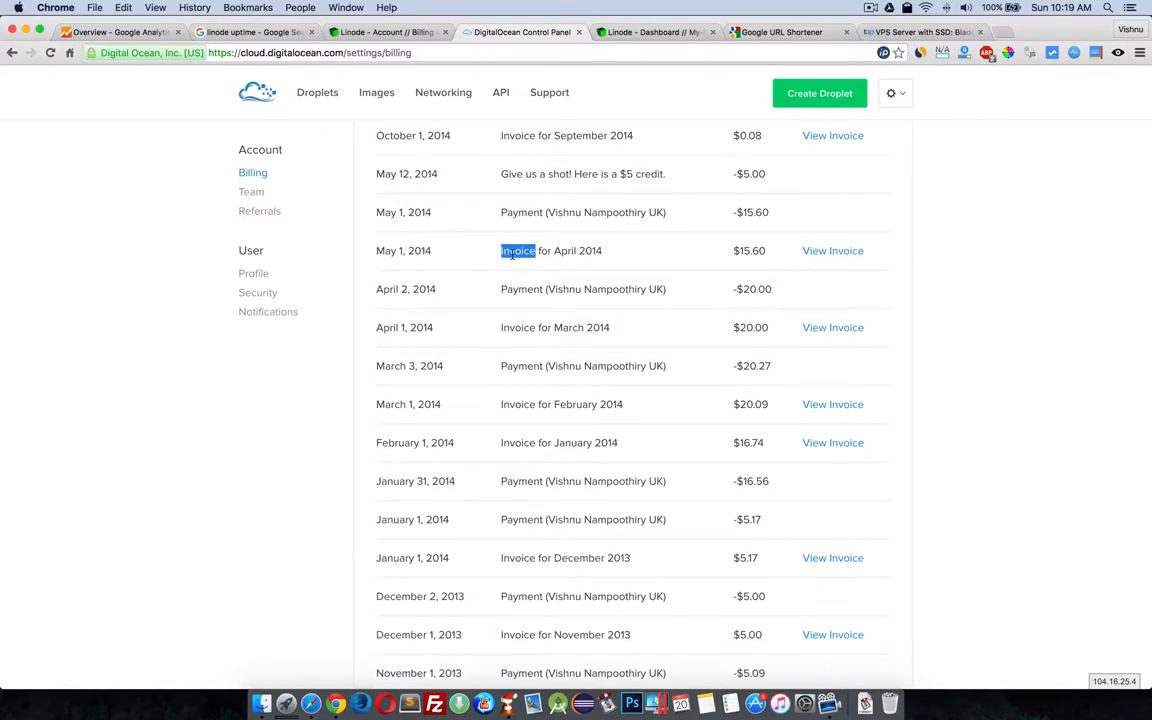
mouse_move(451, 201)
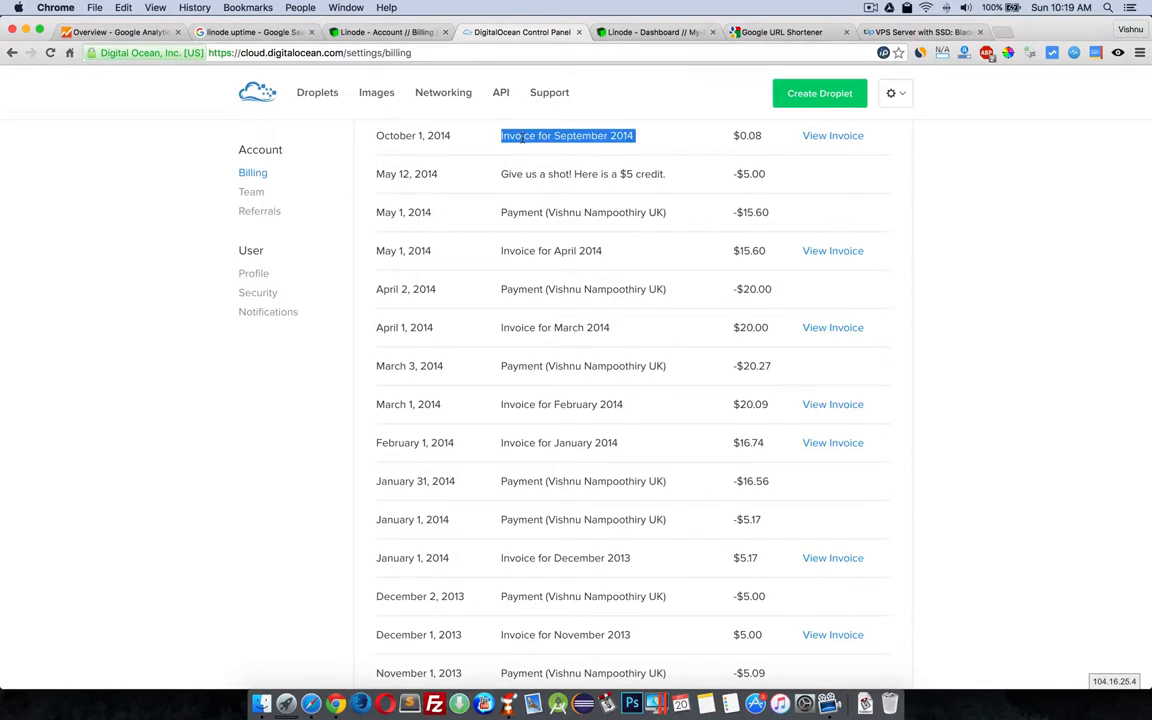
scroll("up", 3)
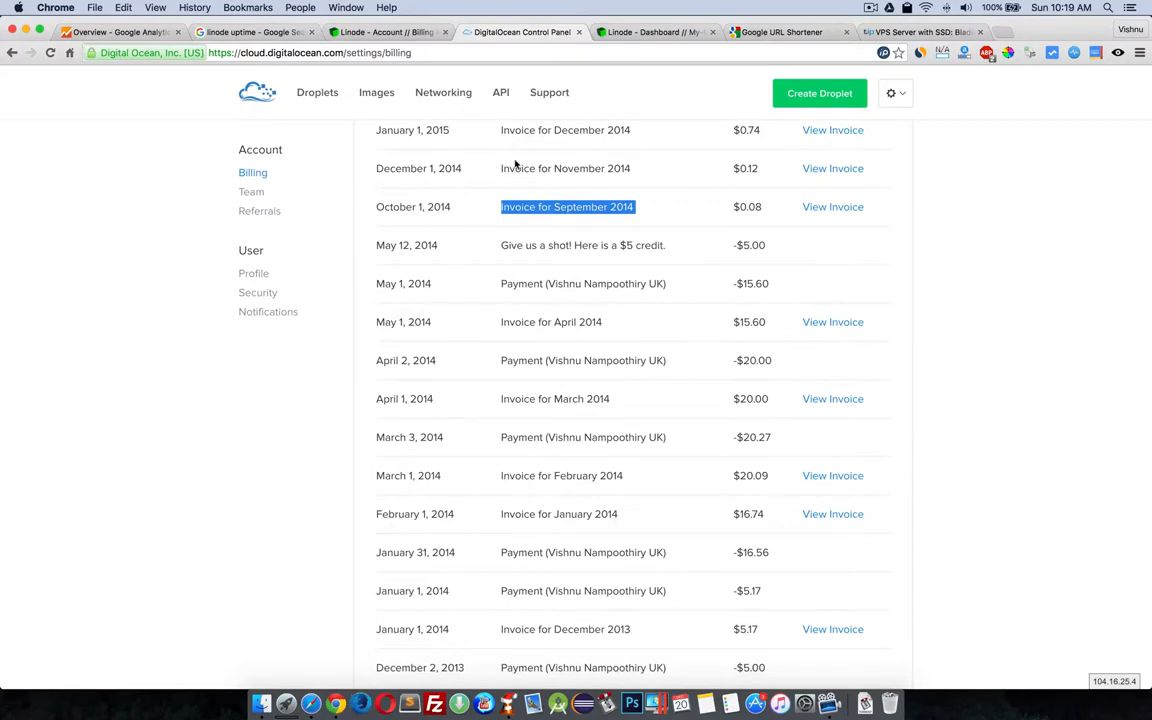
scroll("down", 3)
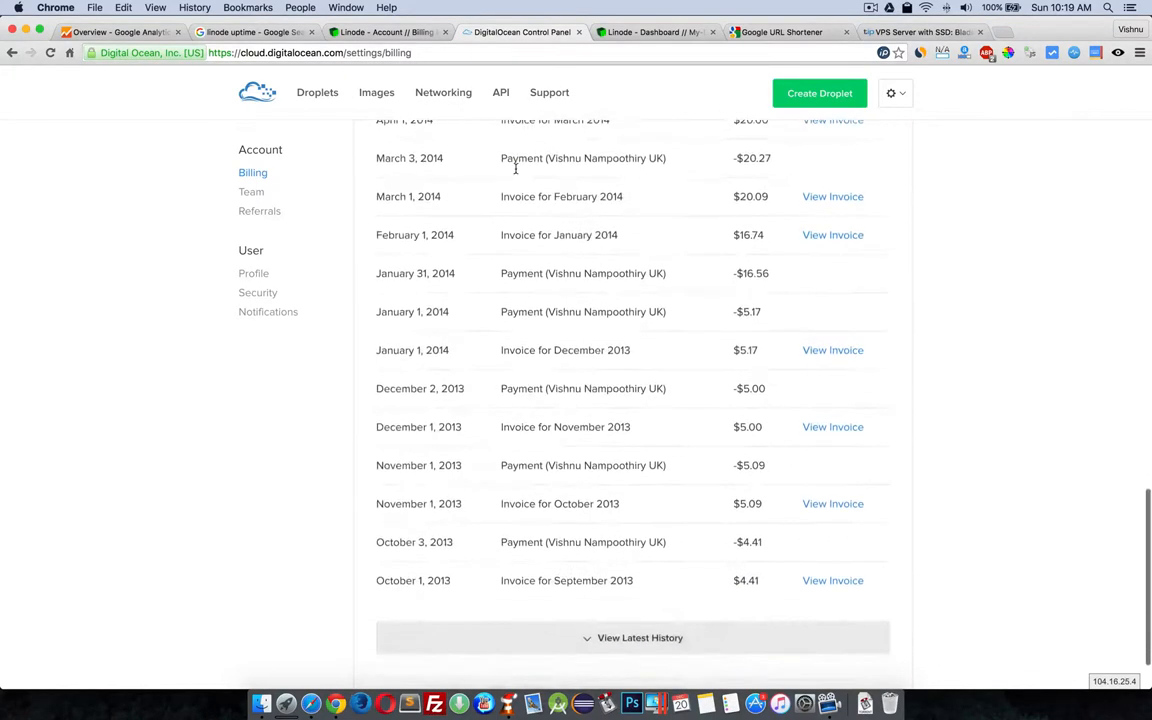
scroll("down", 3)
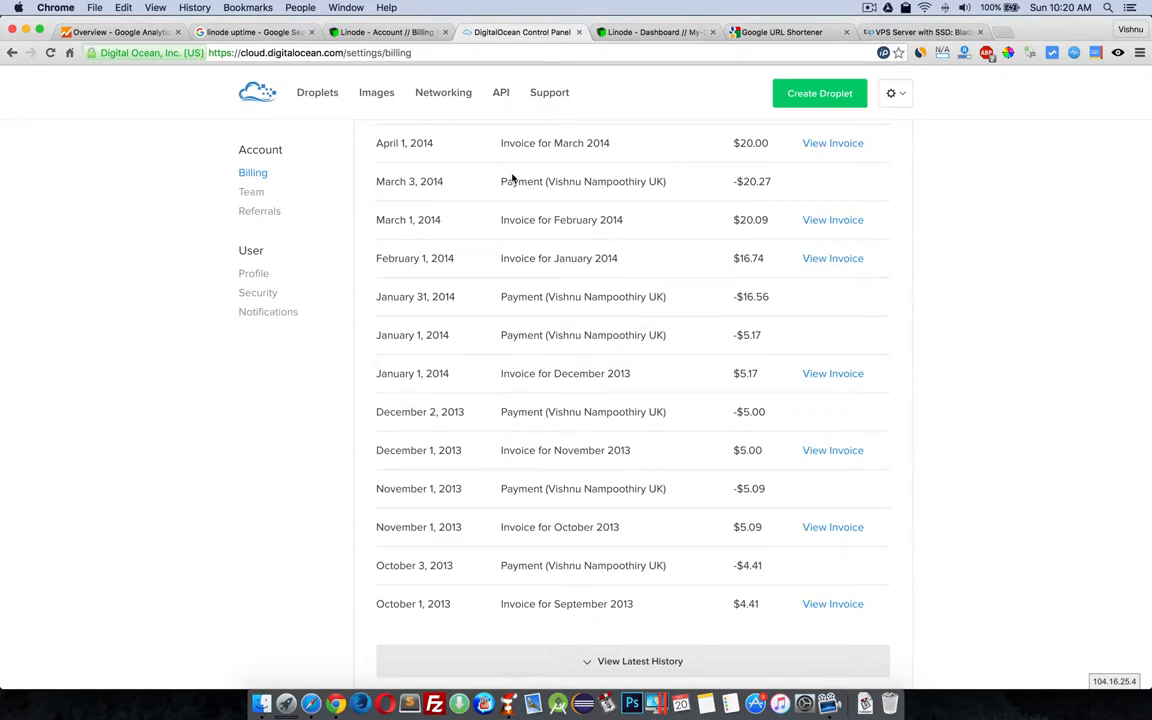
mouse_move(479, 156)
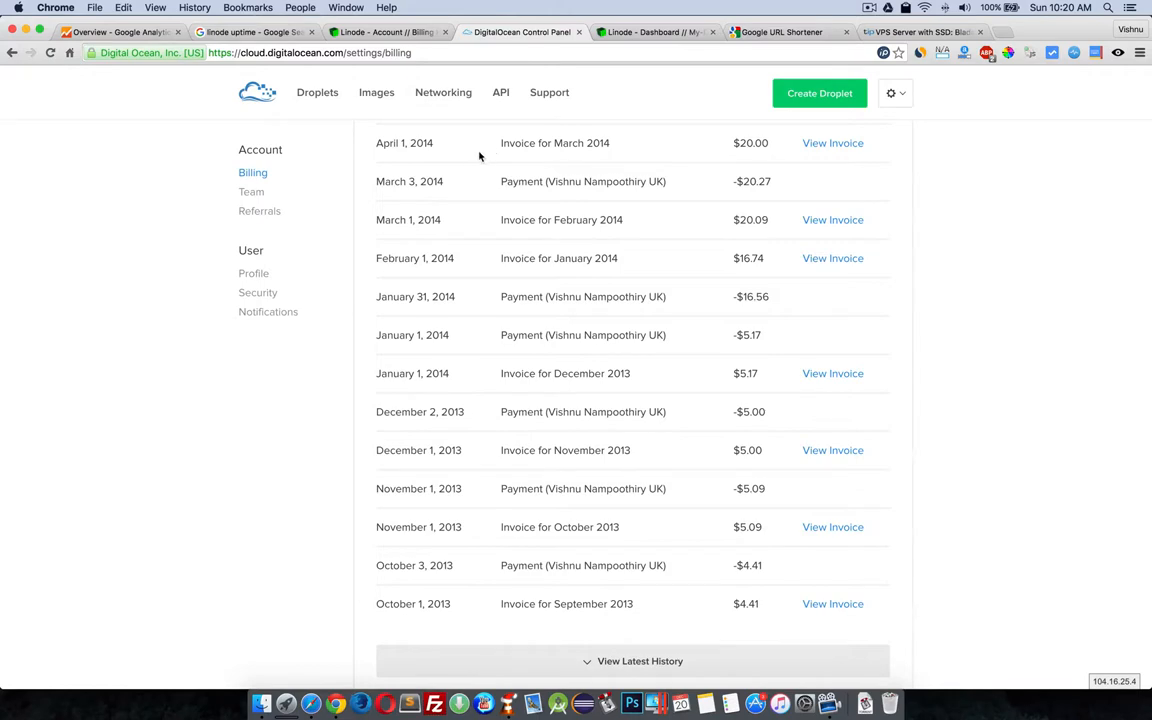
- Glance at Linode's billing, then highlight DigitalOcean's $20.09 February 2014 amount
left_click(388, 31)
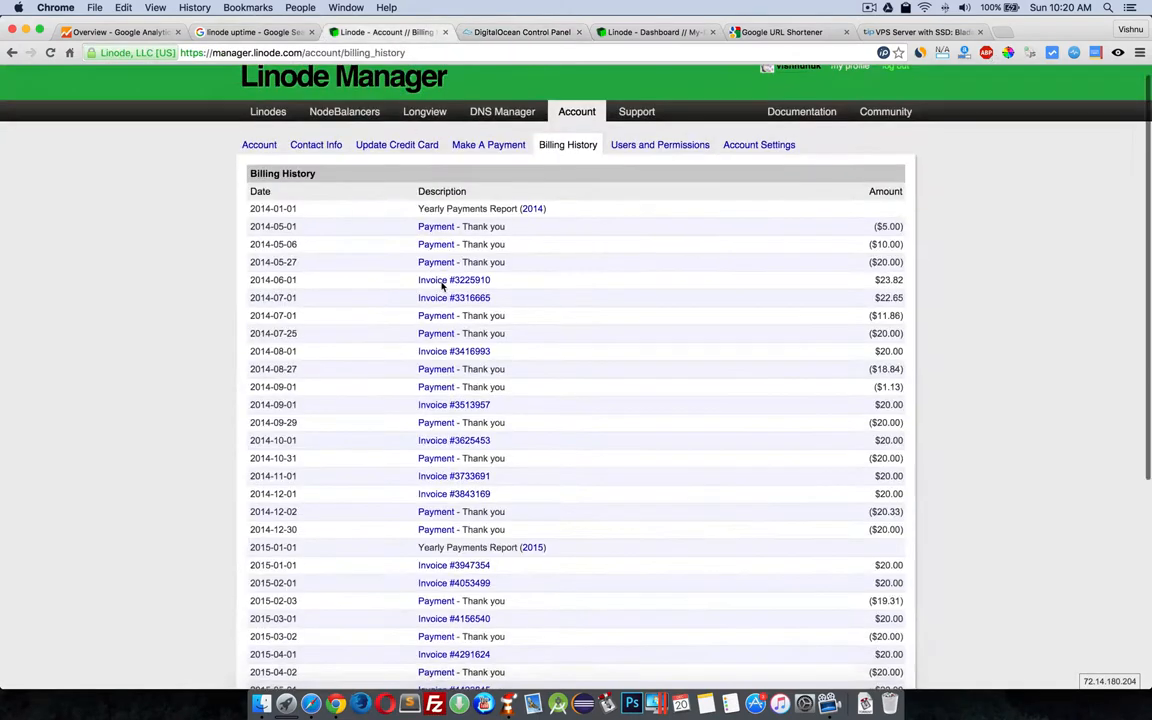
scroll("down", 3)
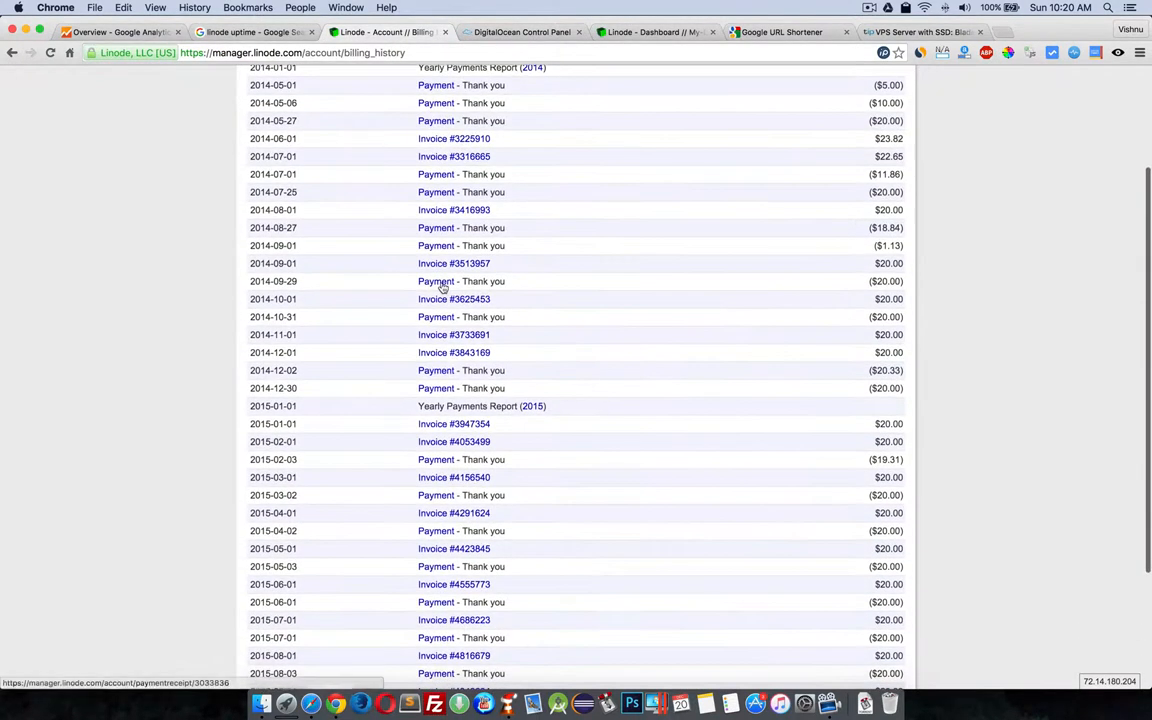
left_click(520, 32)
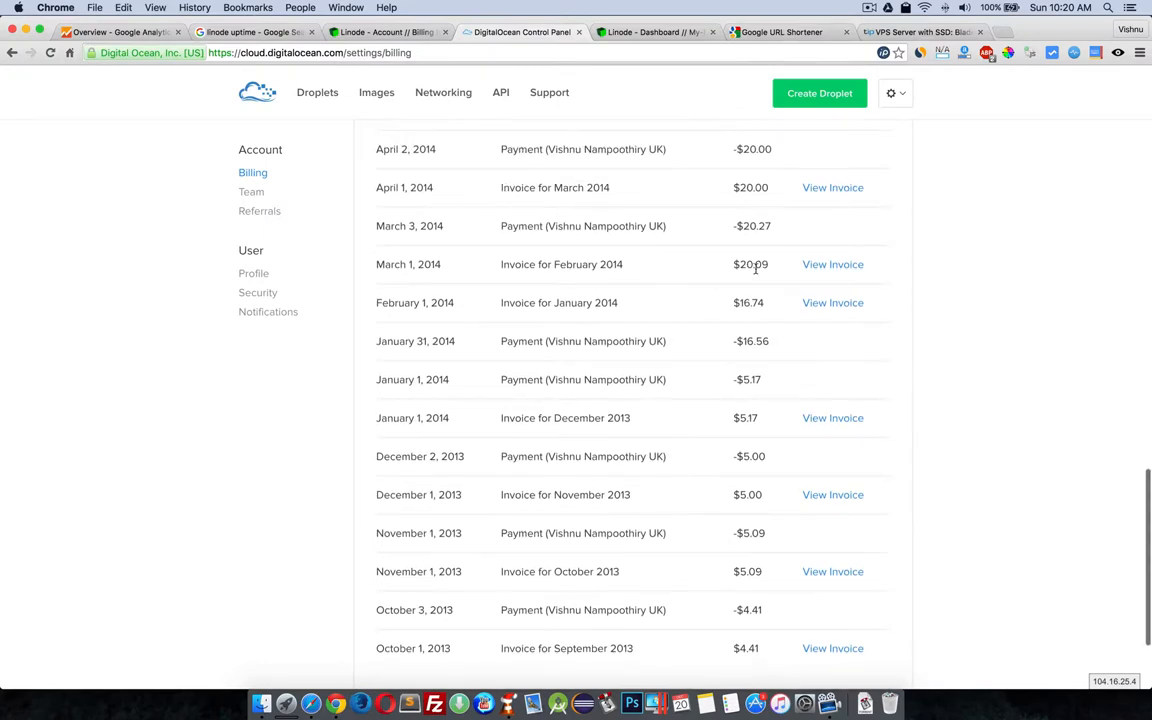
double_click(750, 264)
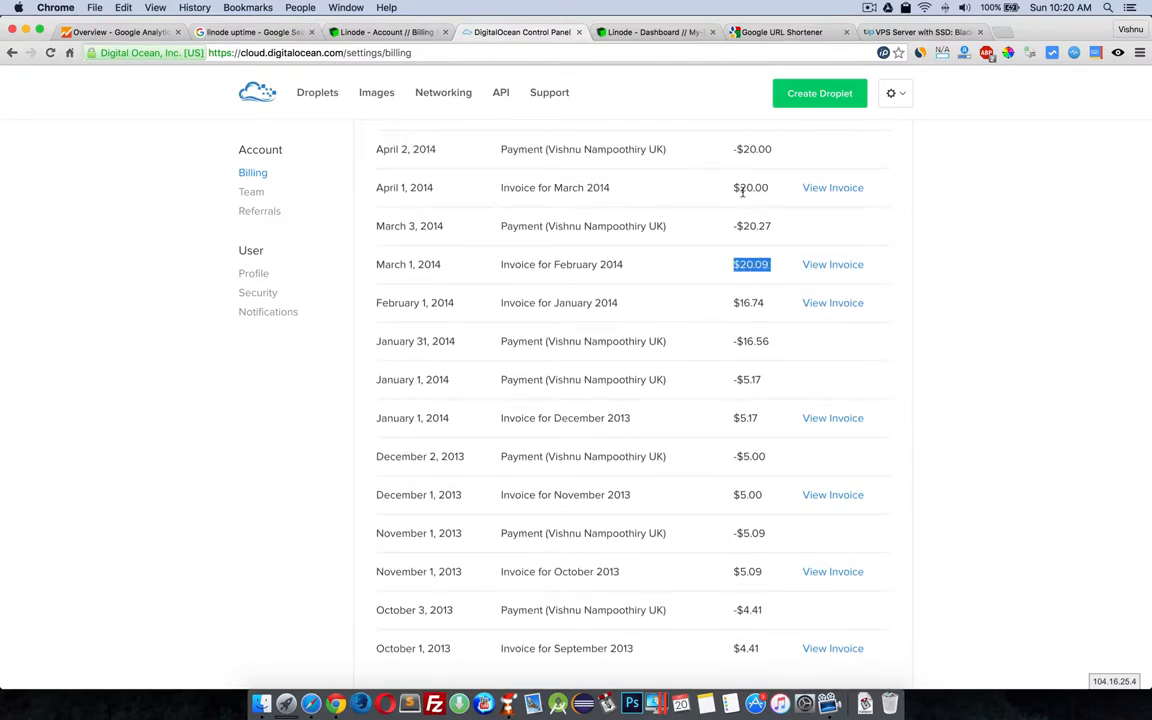
scroll("up", 3)
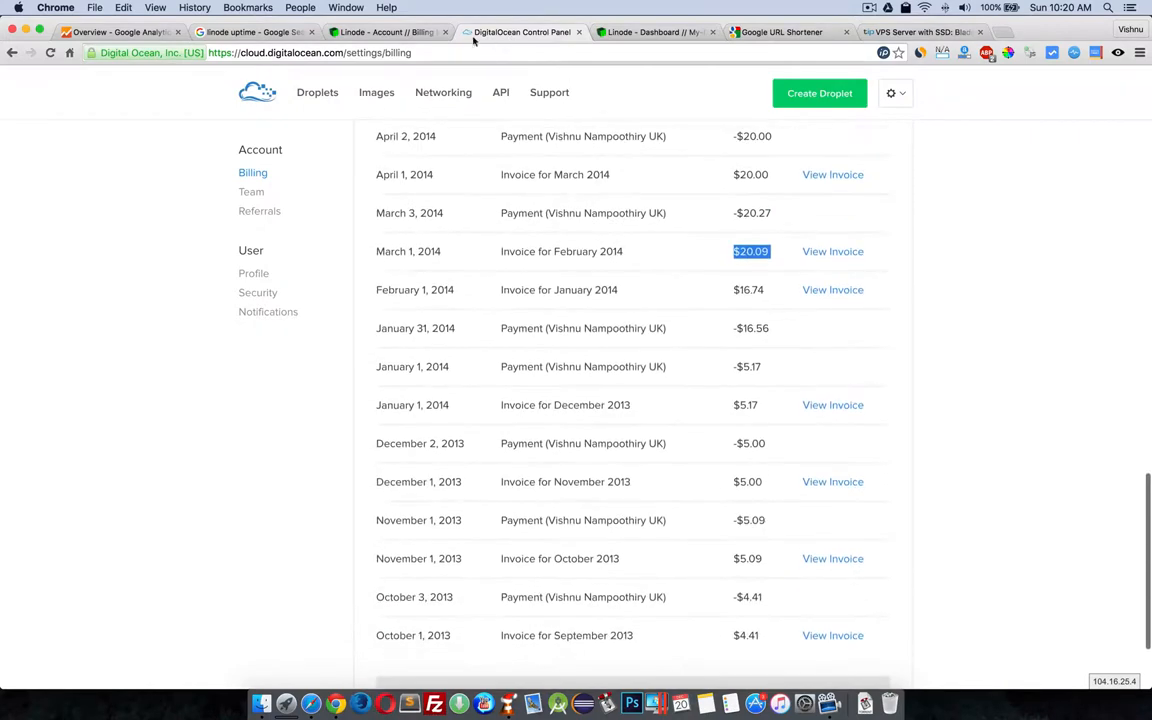
- Revisit Linode's billing and the My-Dallas-Kidu dashboard, then return to DigitalOcean billing
left_click(388, 32)
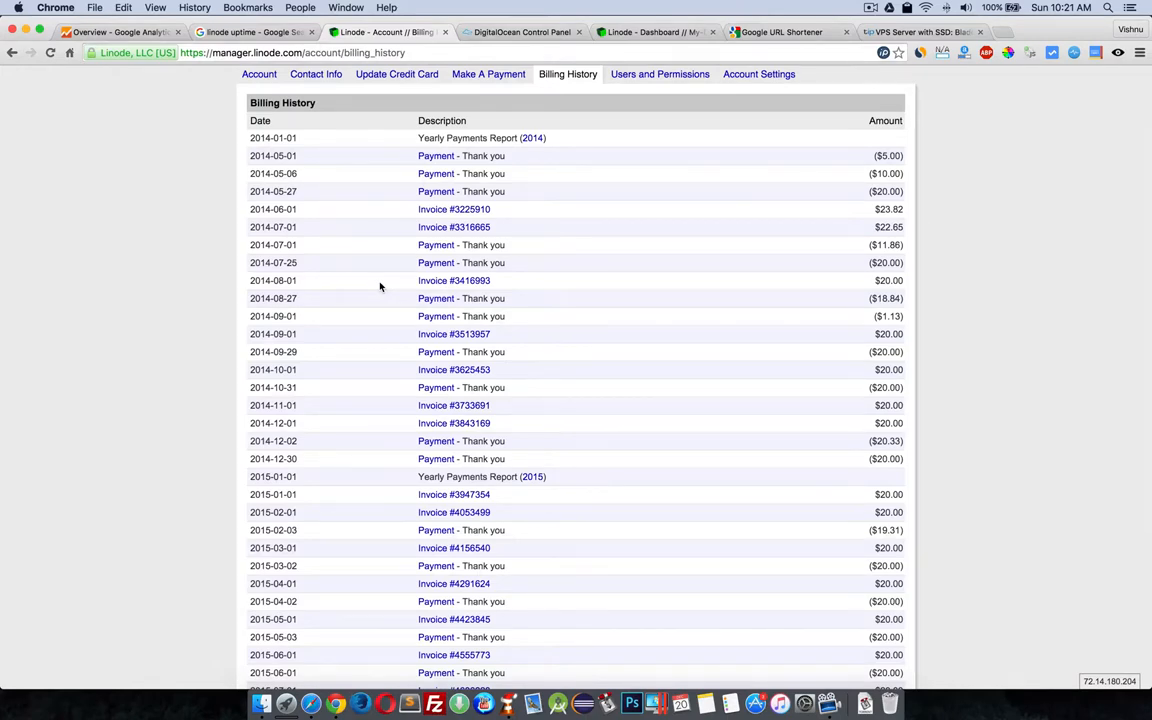
scroll("up", 3)
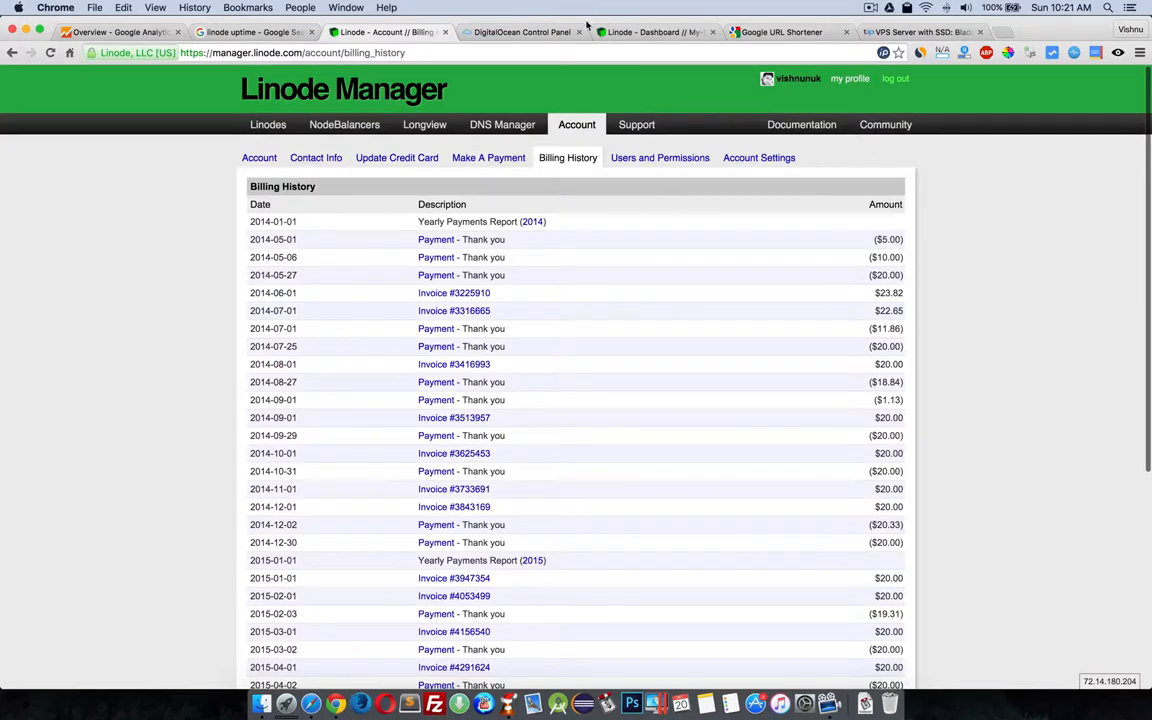
left_click(655, 31)
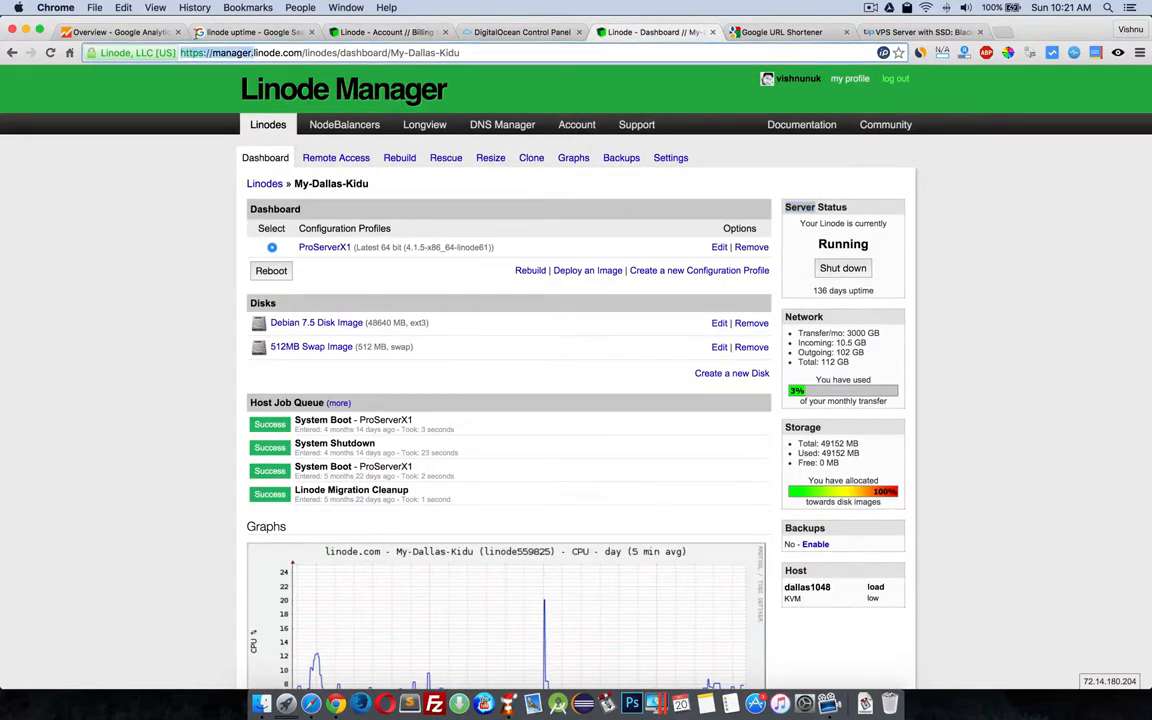
left_click(300, 52)
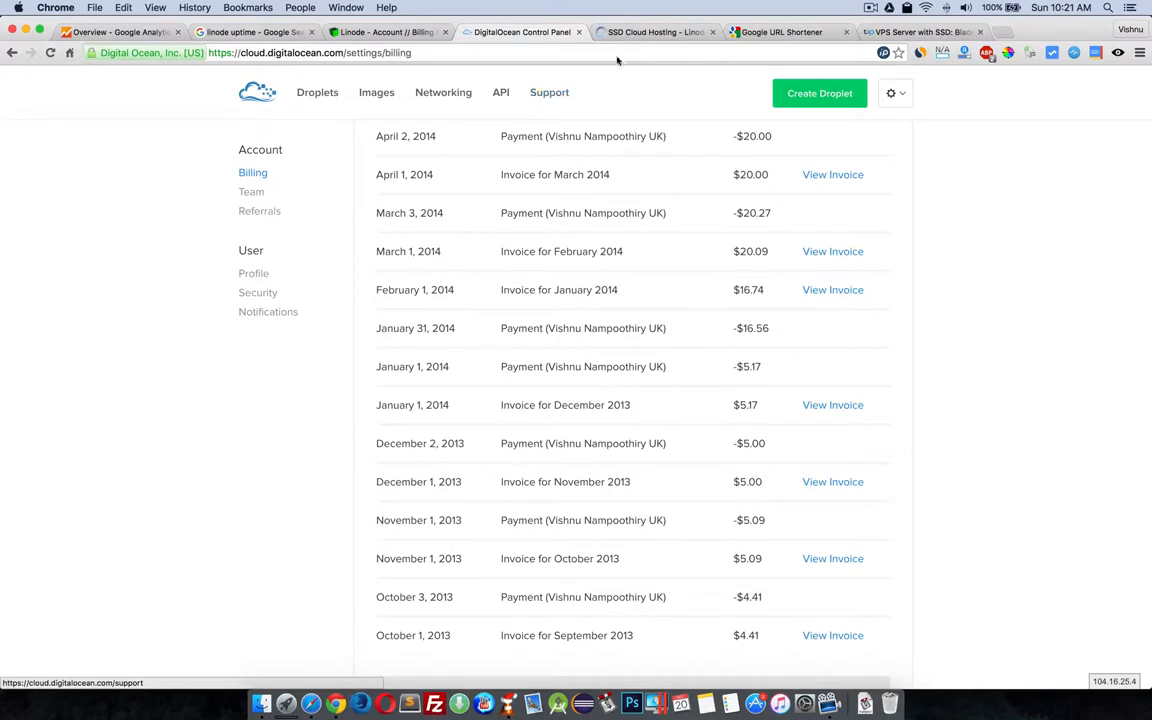
mouse_move(655, 31)
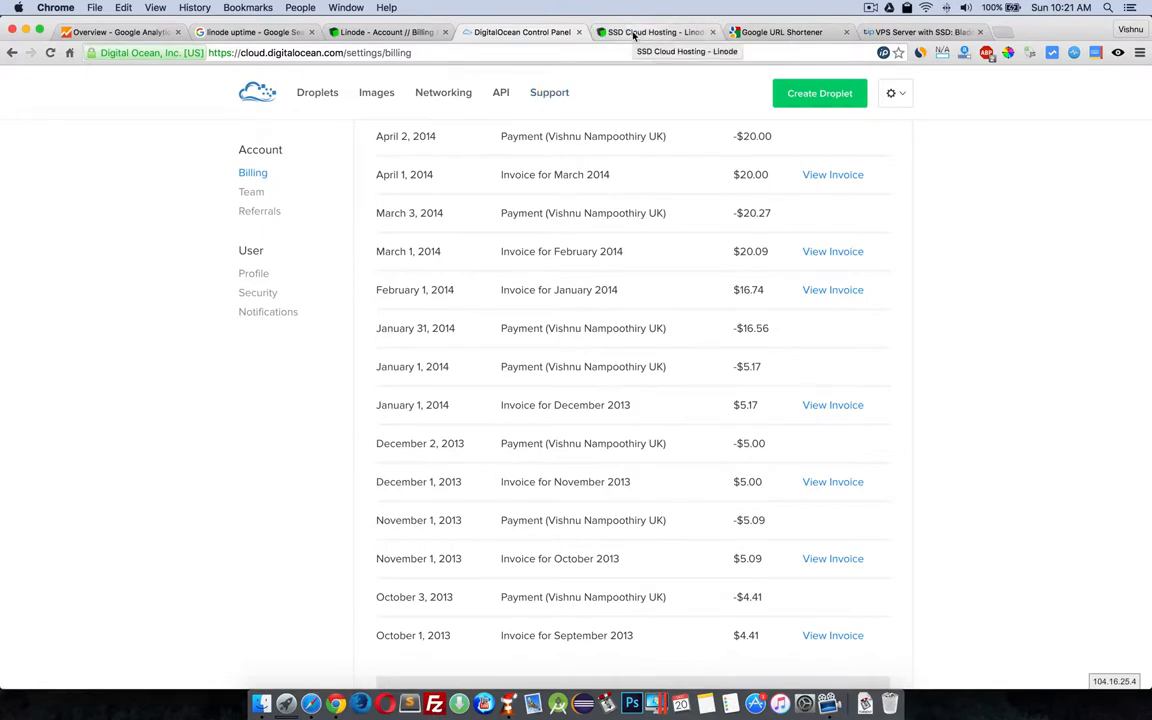
- Follow 'Join #linode on OFTC' to the OFTC webchat form, then return to Linode billing
left_click(655, 31)
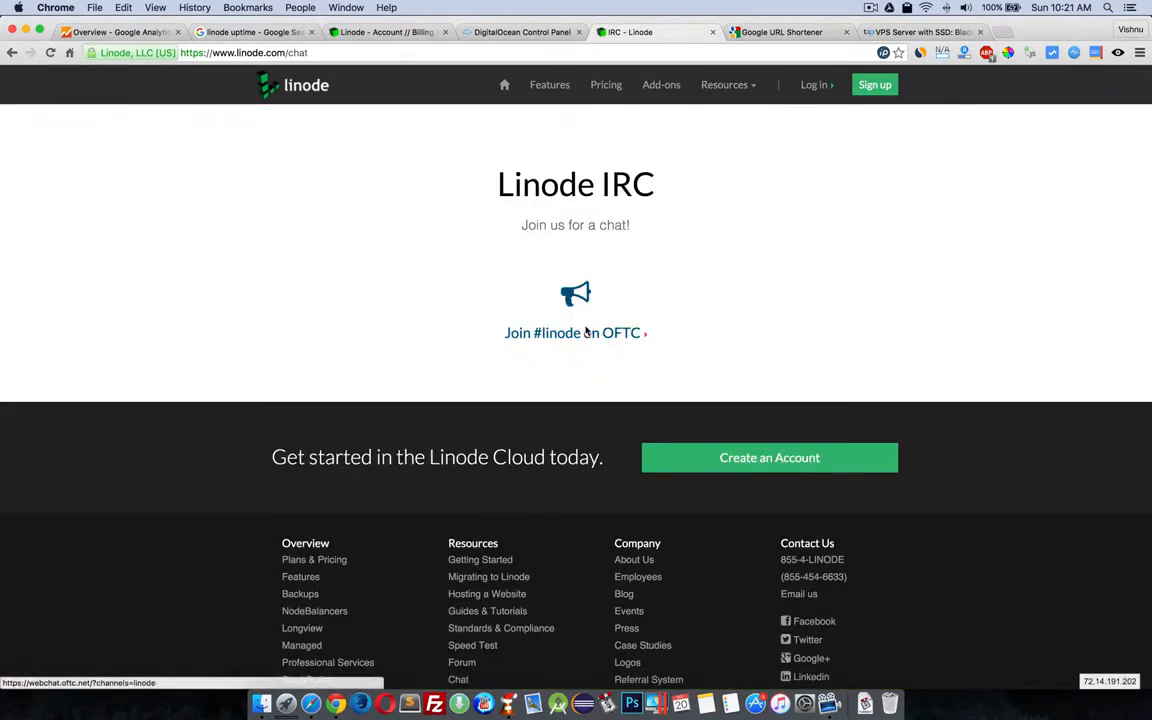
left_click(575, 333)
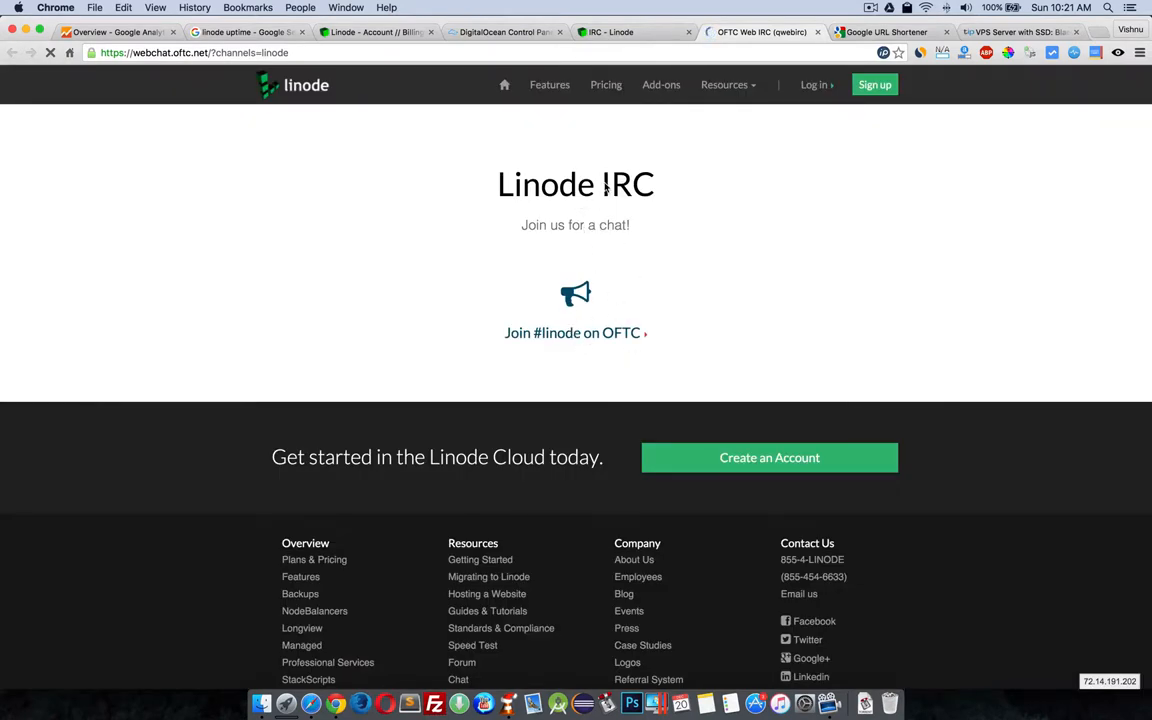
left_click(575, 333)
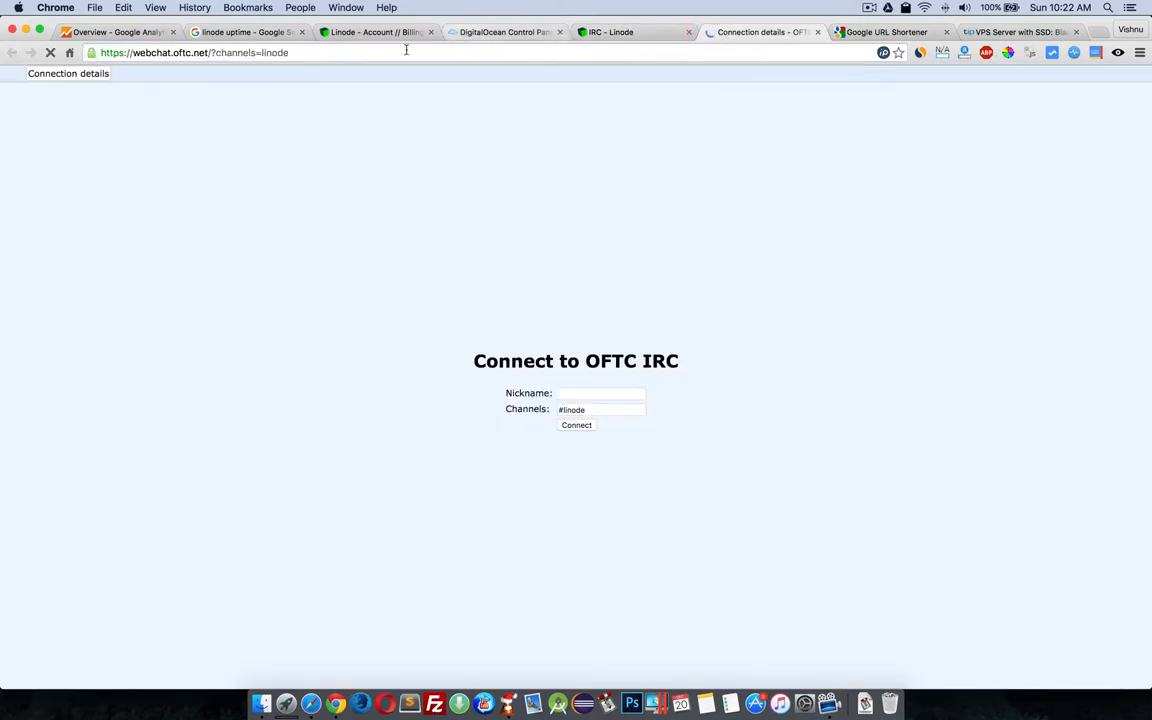
left_click(375, 32)
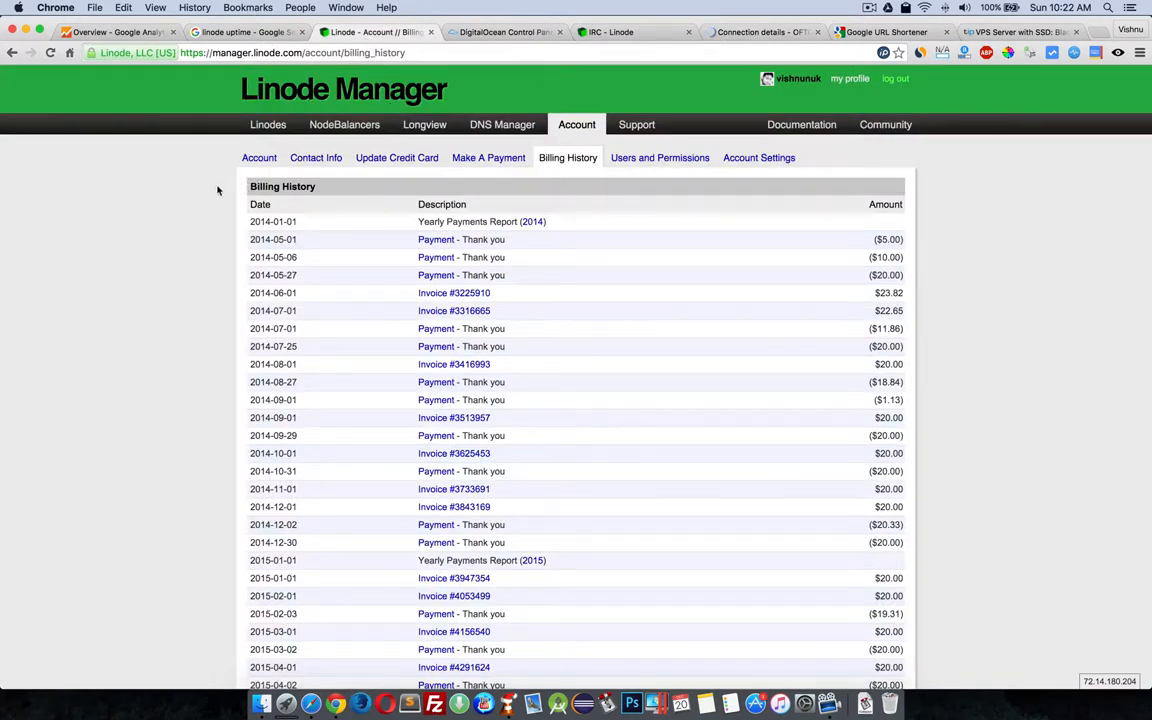
mouse_move(259, 157)
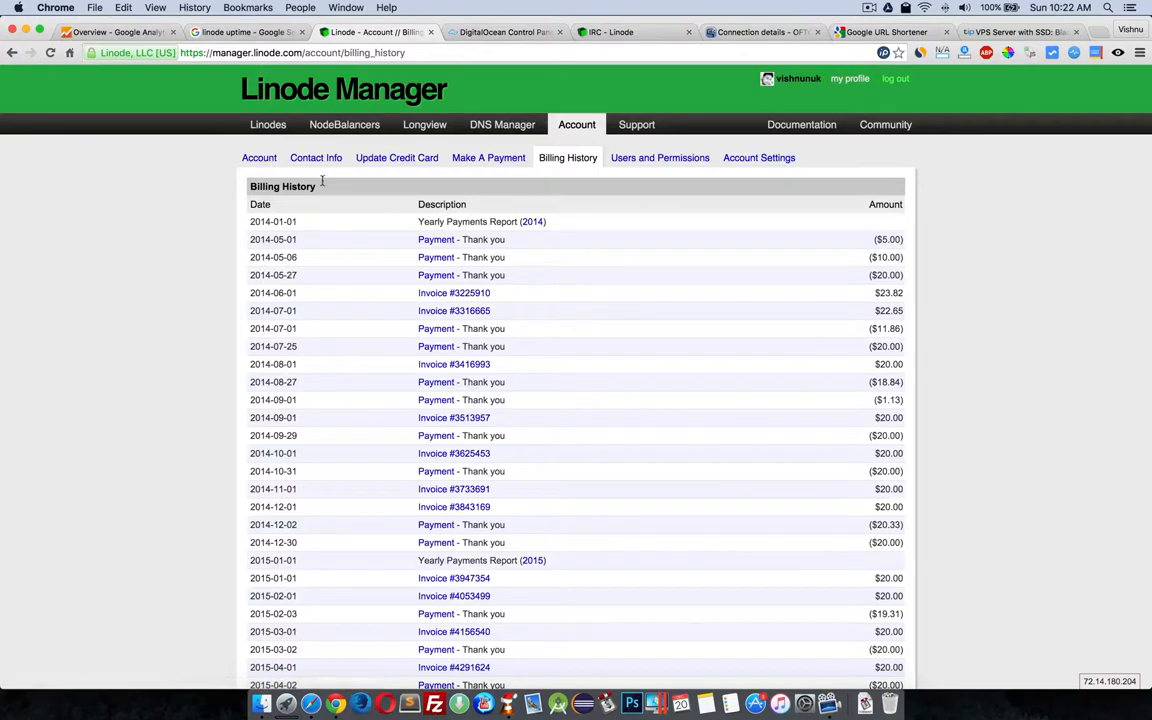
- Check the empty DigitalOcean Droplets list against Linode's billing, then go to Images
left_click(504, 32)
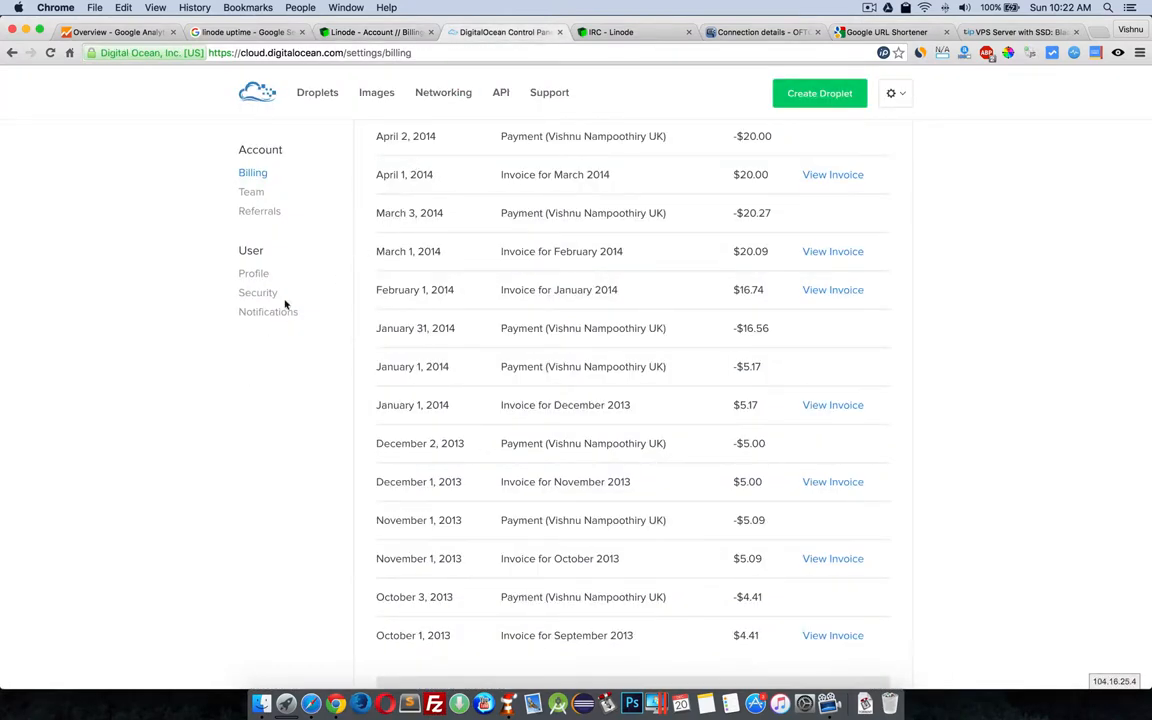
left_click(317, 92)
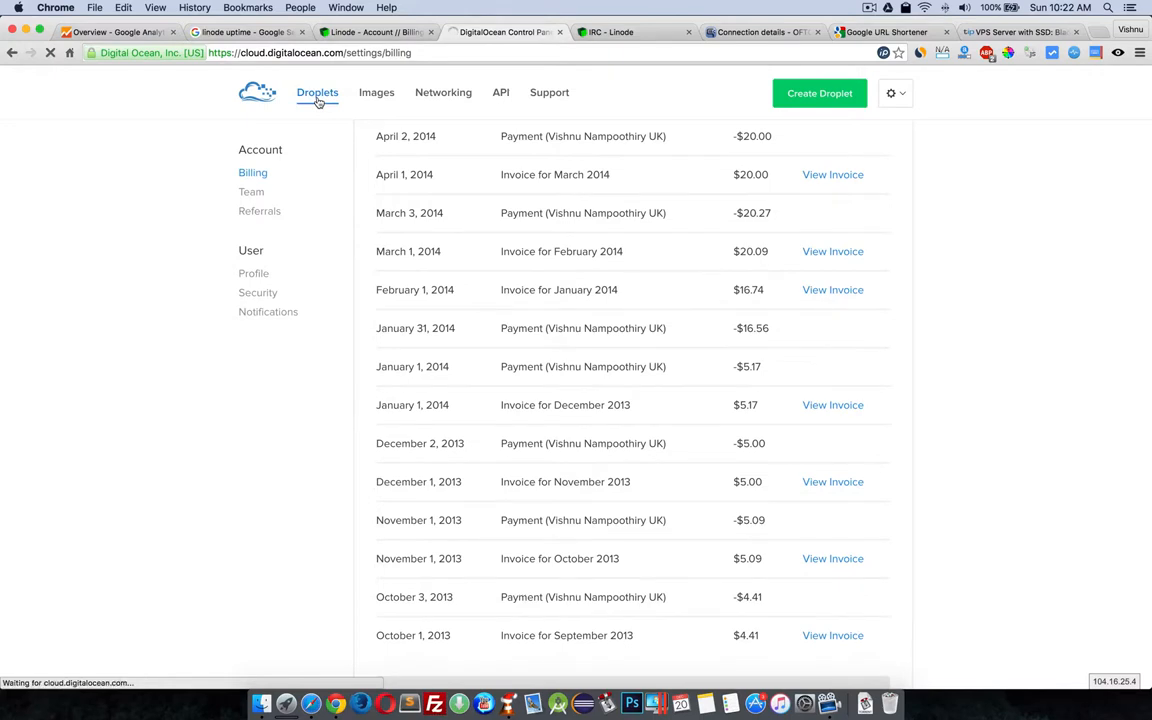
left_click(317, 92)
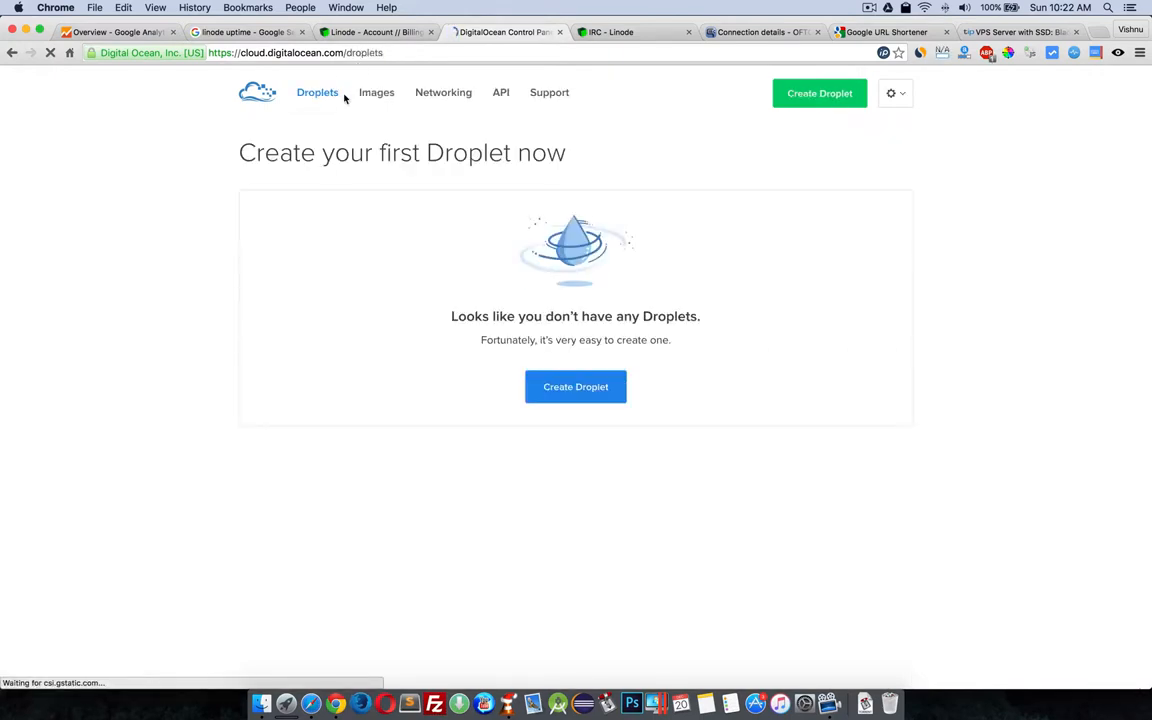
left_click(375, 32)
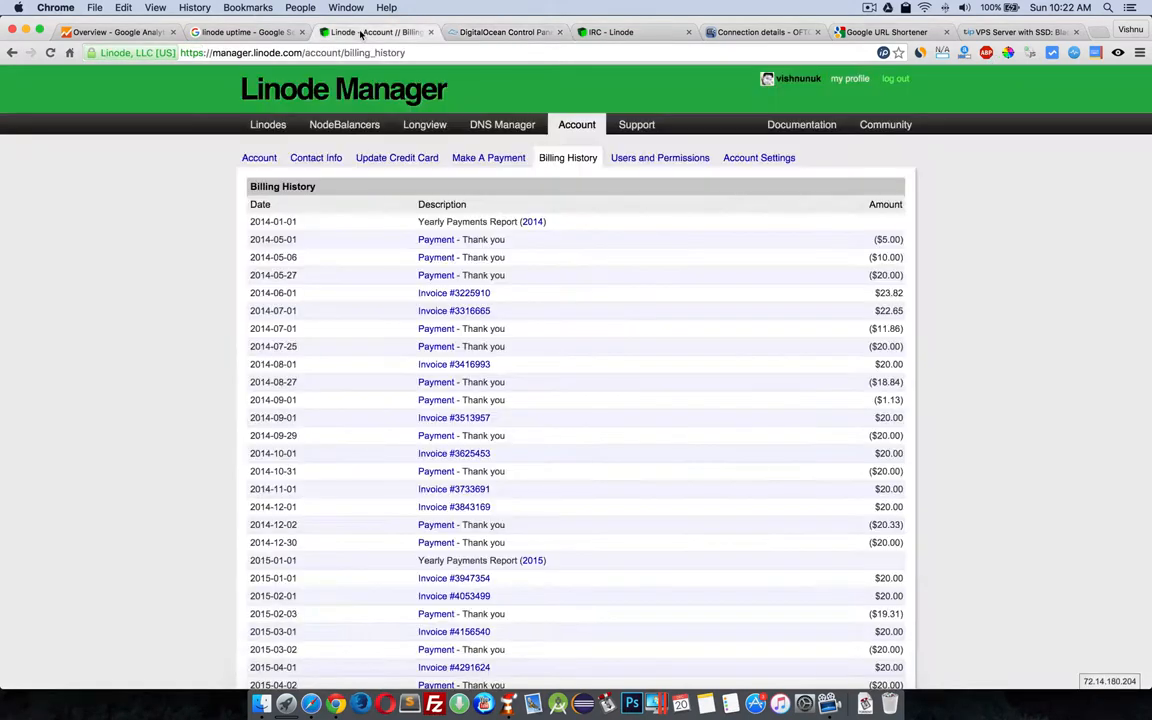
mouse_move(355, 231)
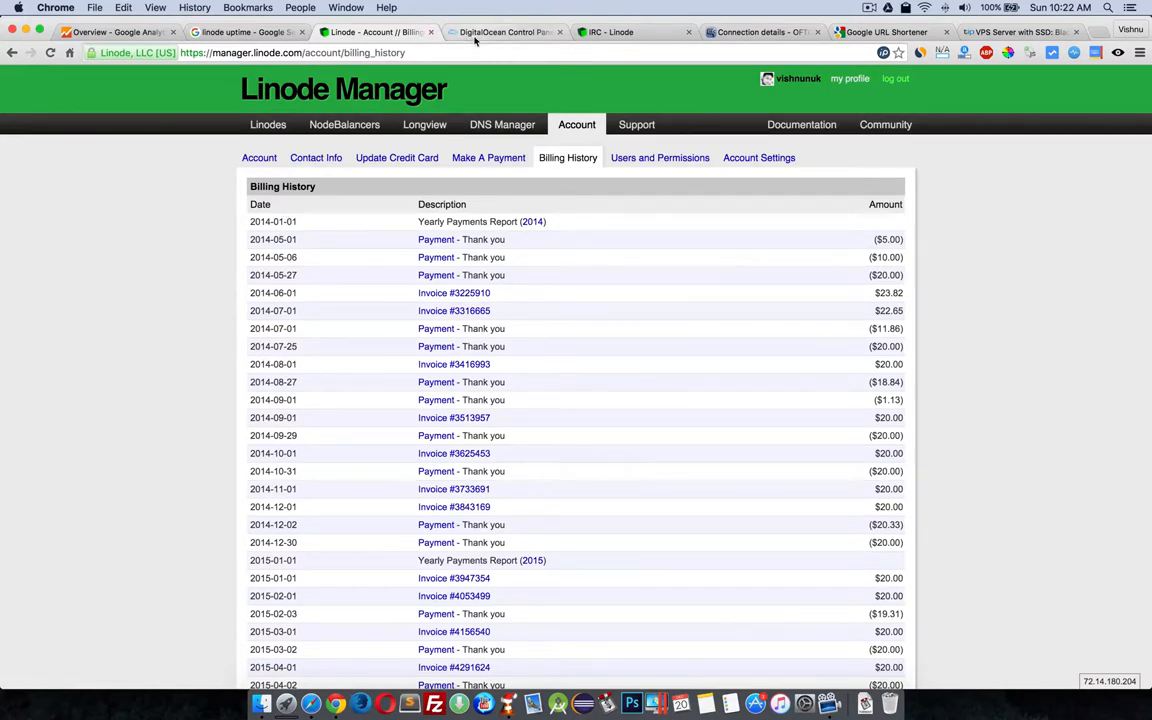
left_click(505, 32)
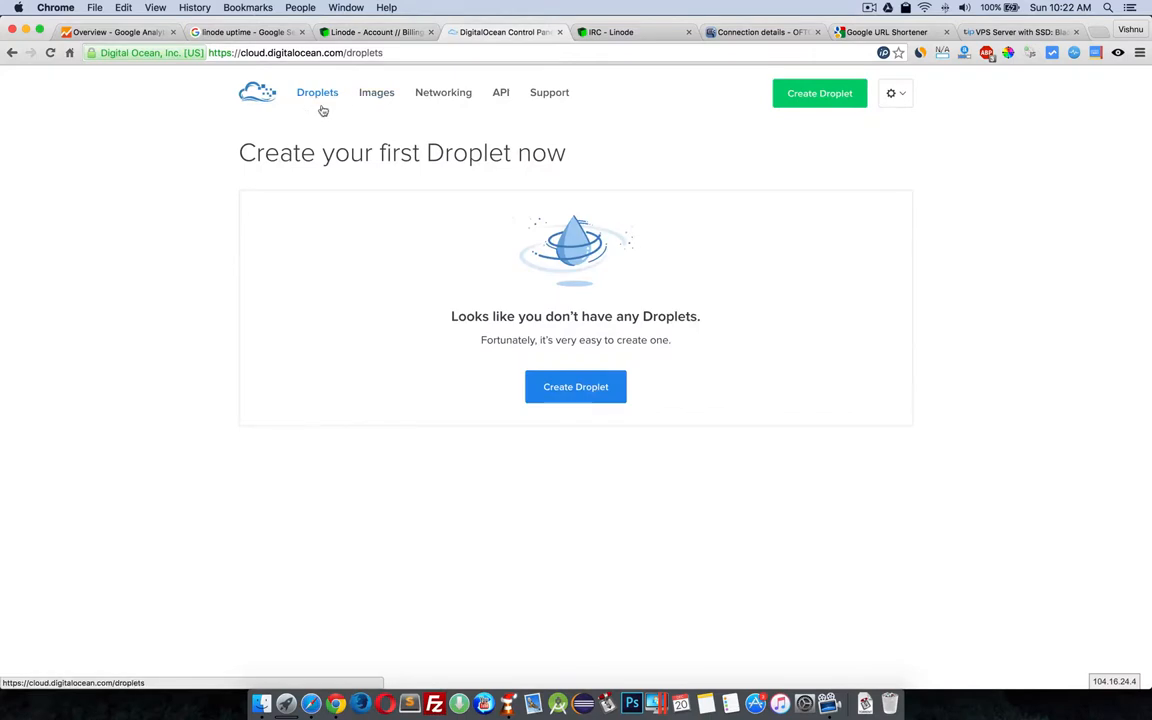
mouse_move(387, 233)
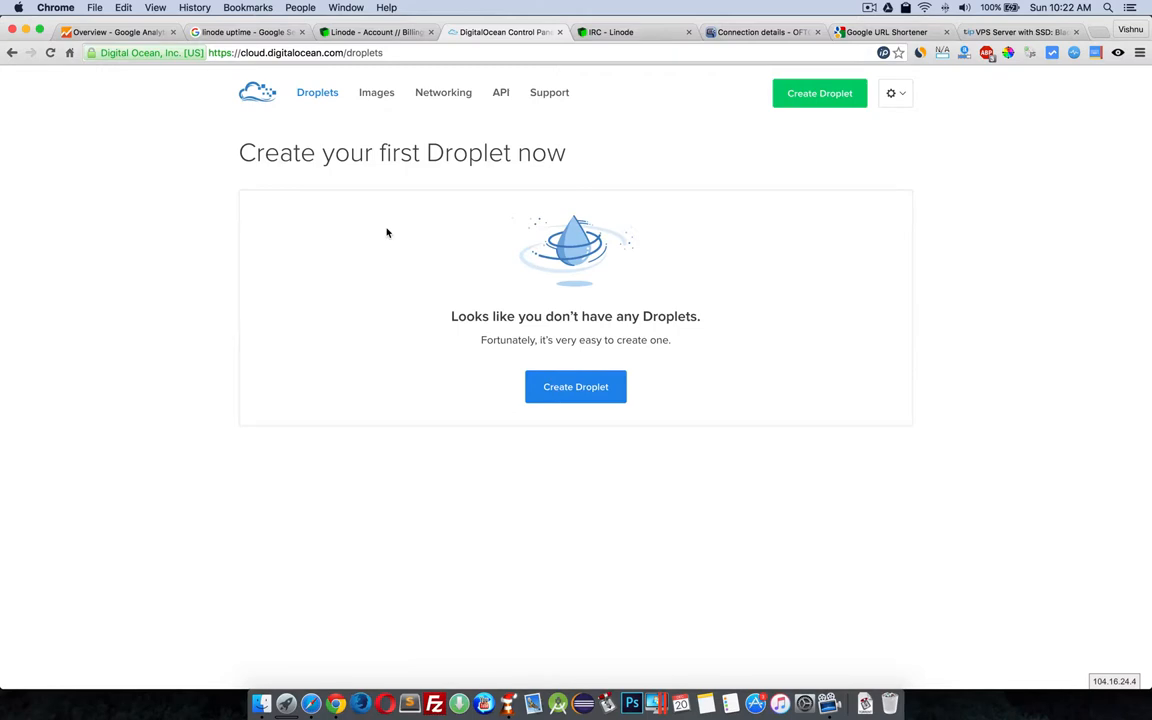
mouse_move(376, 92)
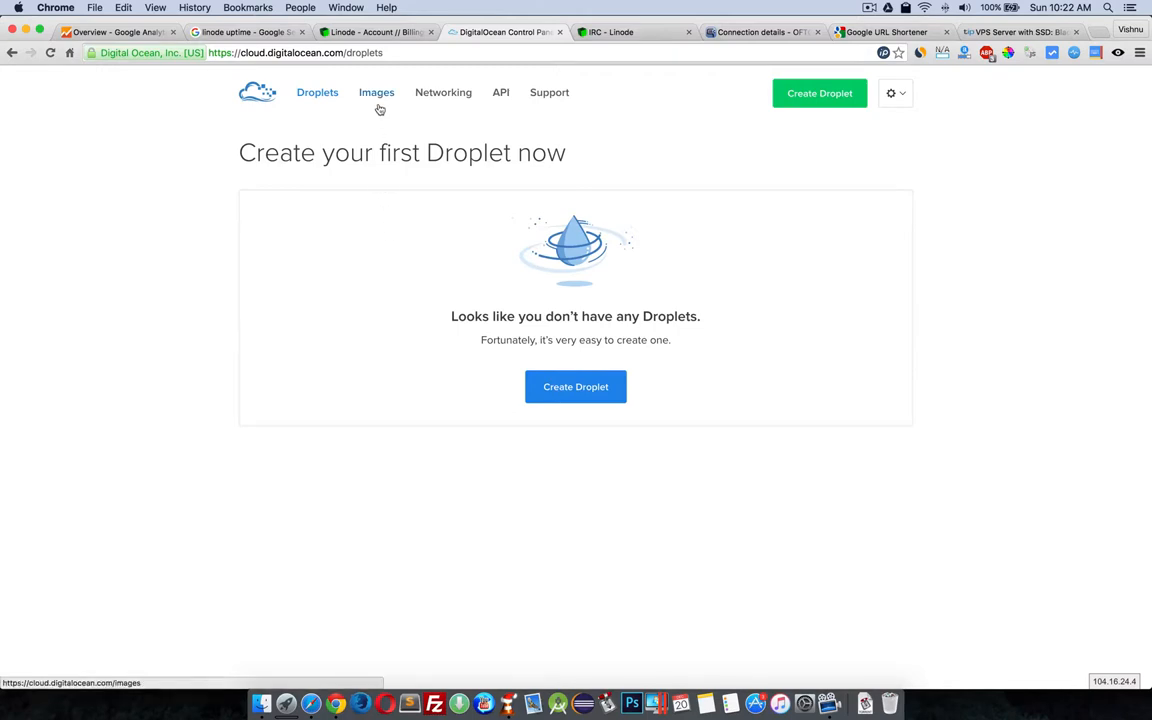
left_click(376, 92)
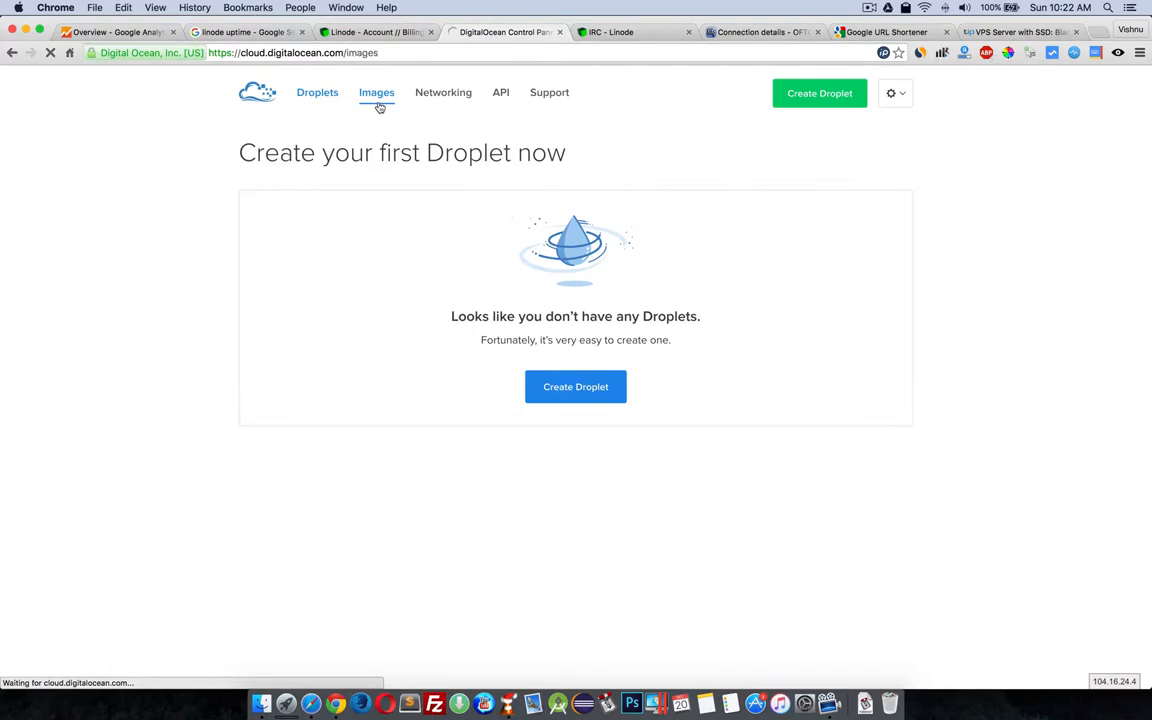
- View the saved snapshots, then check the empty Floating IPs networking page against Linode
left_click(376, 92)
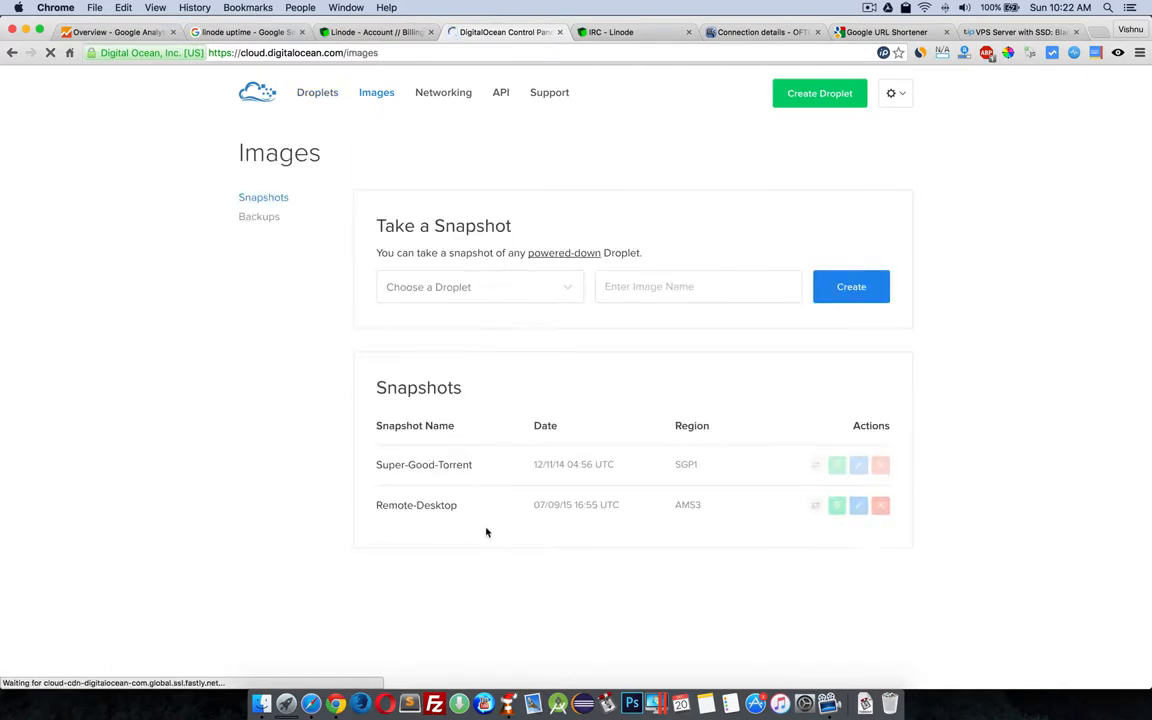
mouse_move(443, 92)
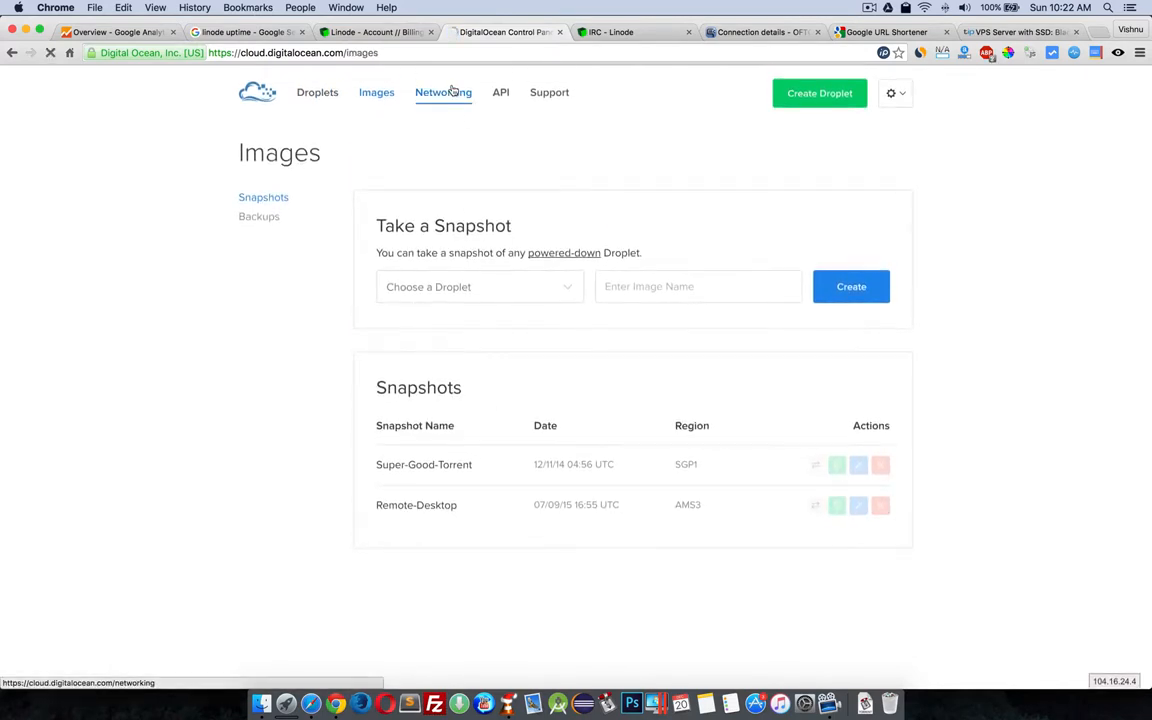
left_click(442, 92)
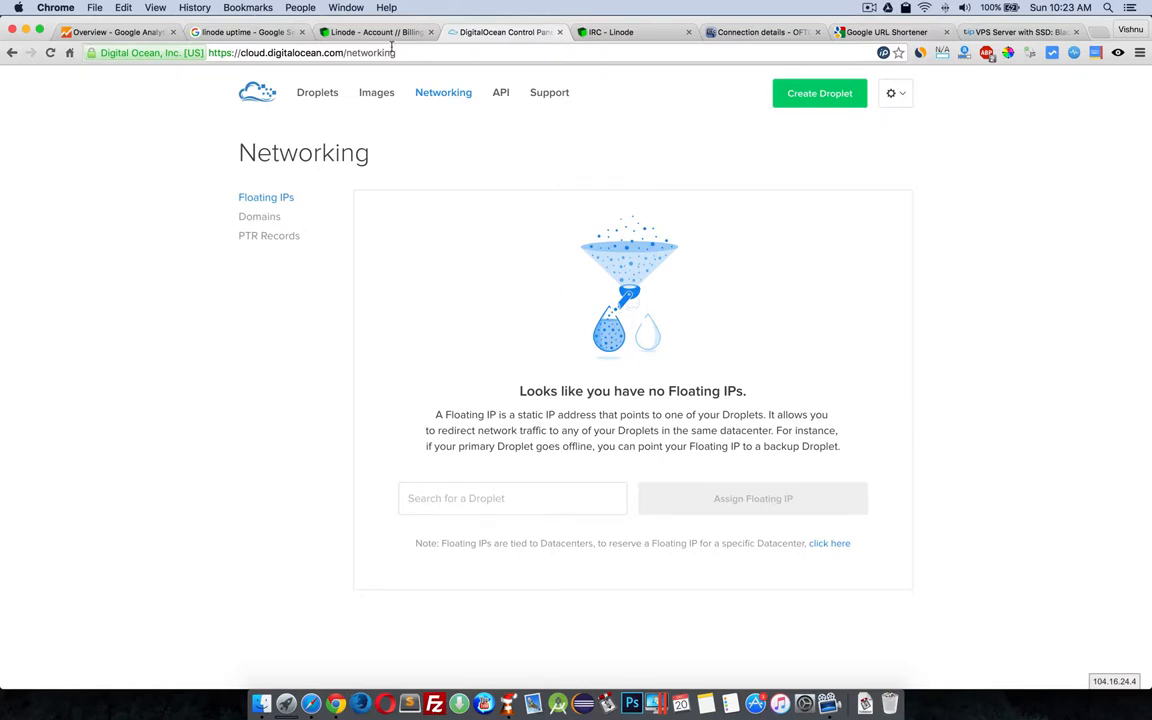
left_click(375, 32)
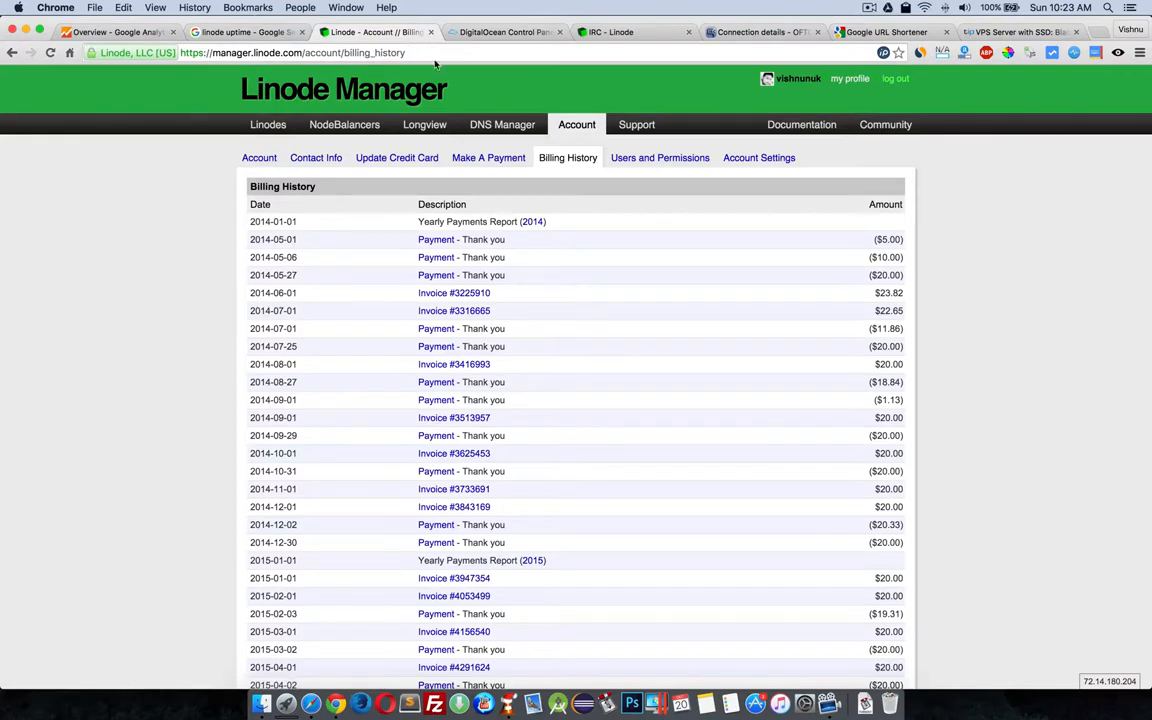
left_click(505, 32)
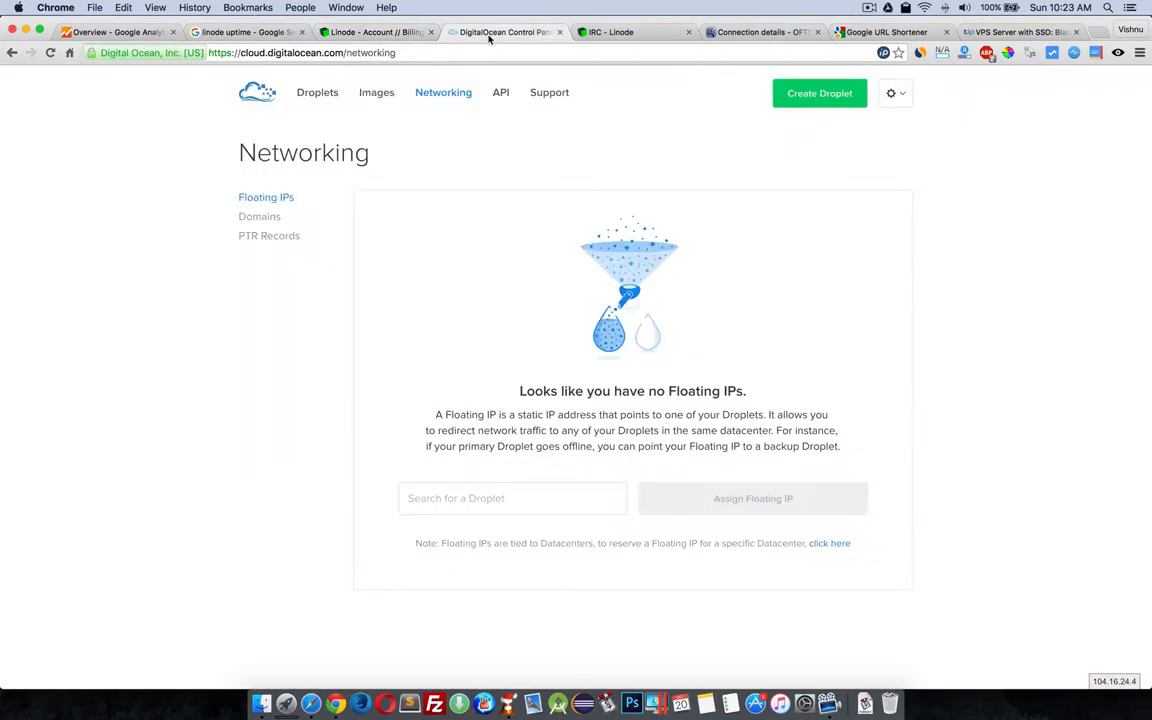
- Flip between Linode billing and DigitalOcean Networking, selecting the Networking heading
left_click(375, 31)
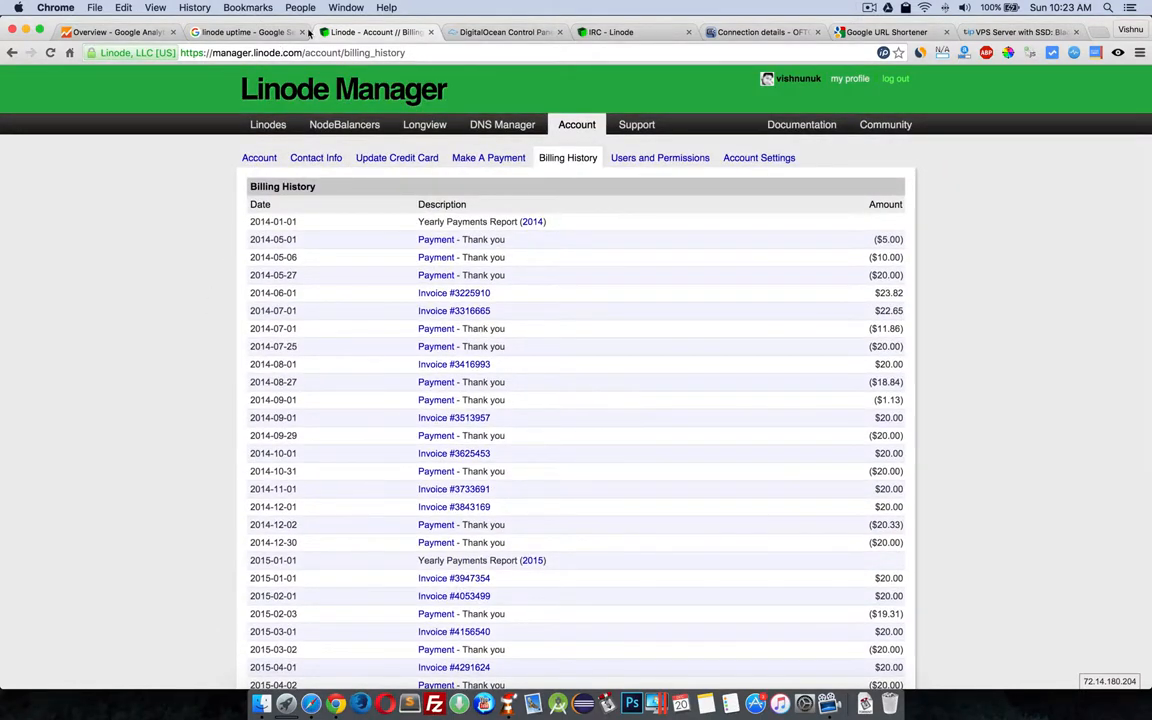
left_click(505, 31)
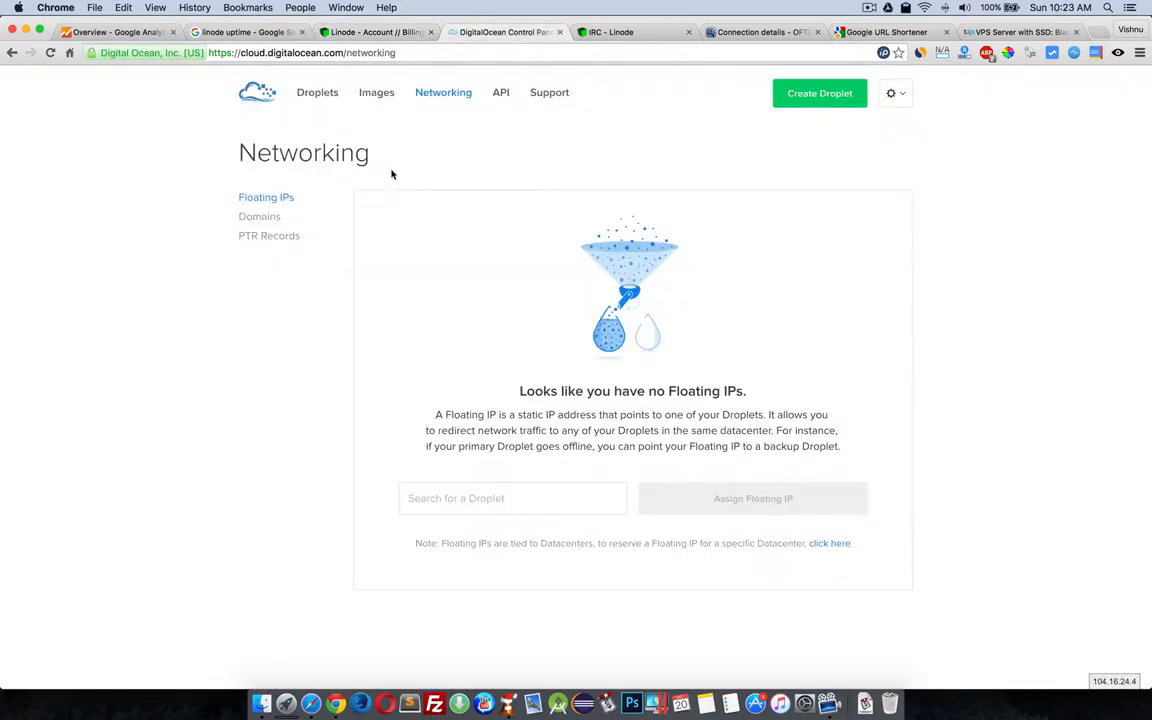
mouse_move(344, 186)
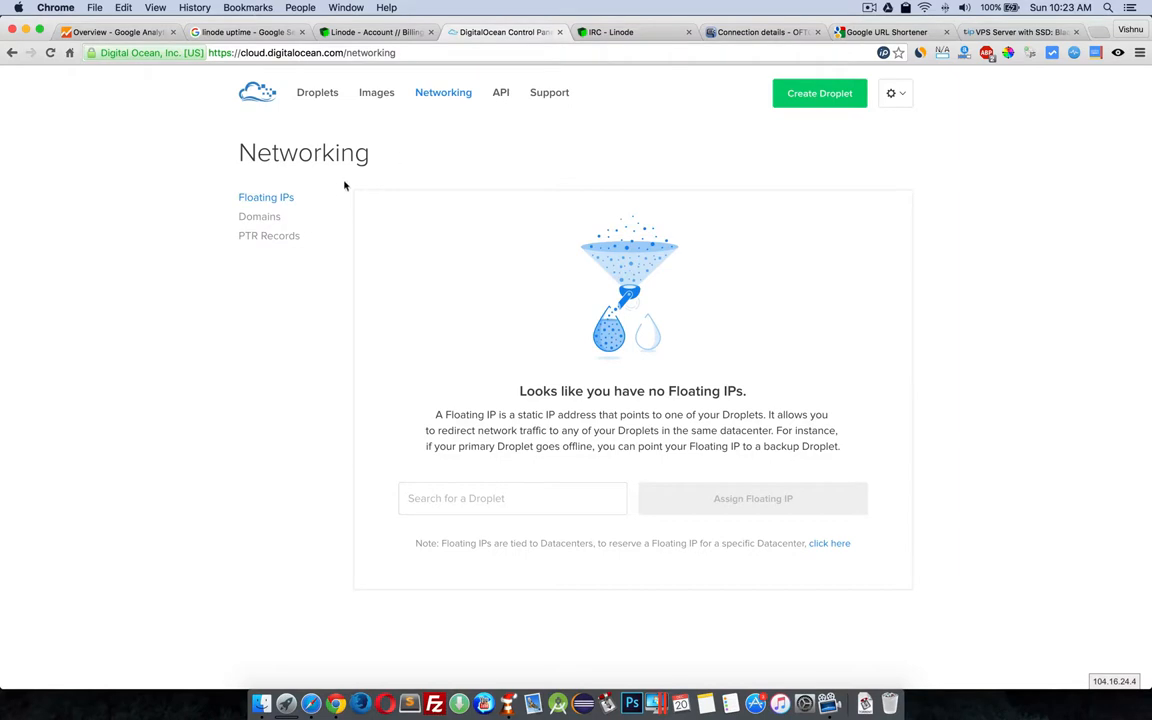
double_click(303, 152)
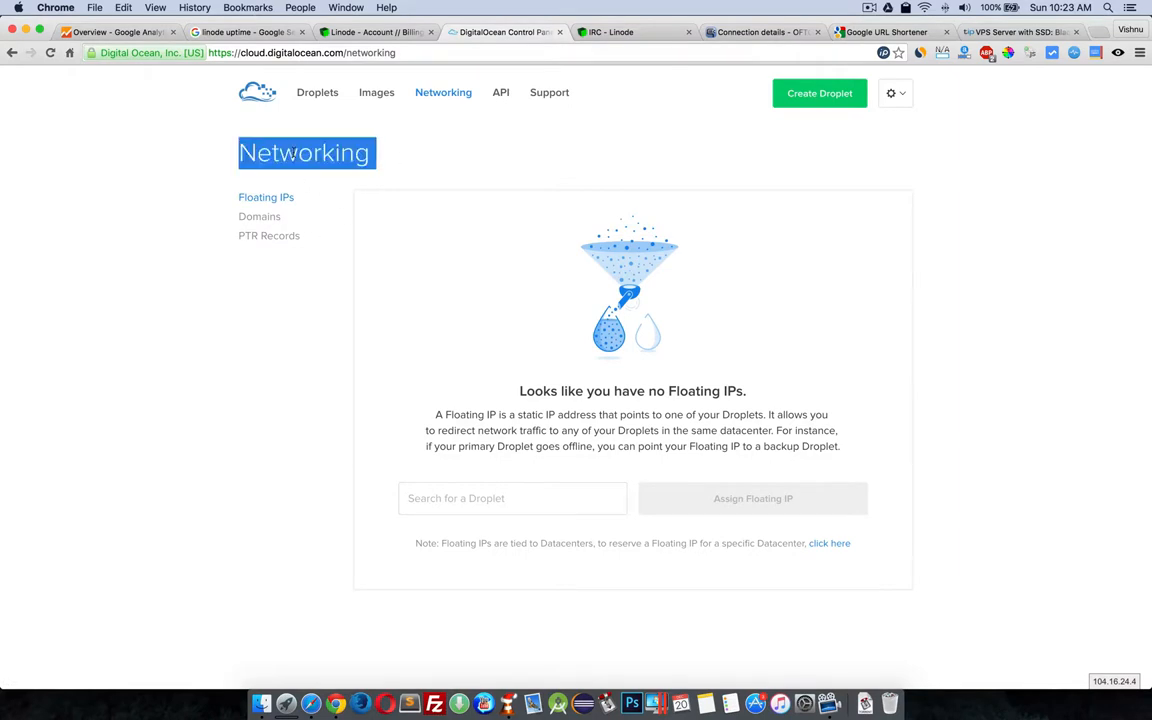
left_click(375, 32)
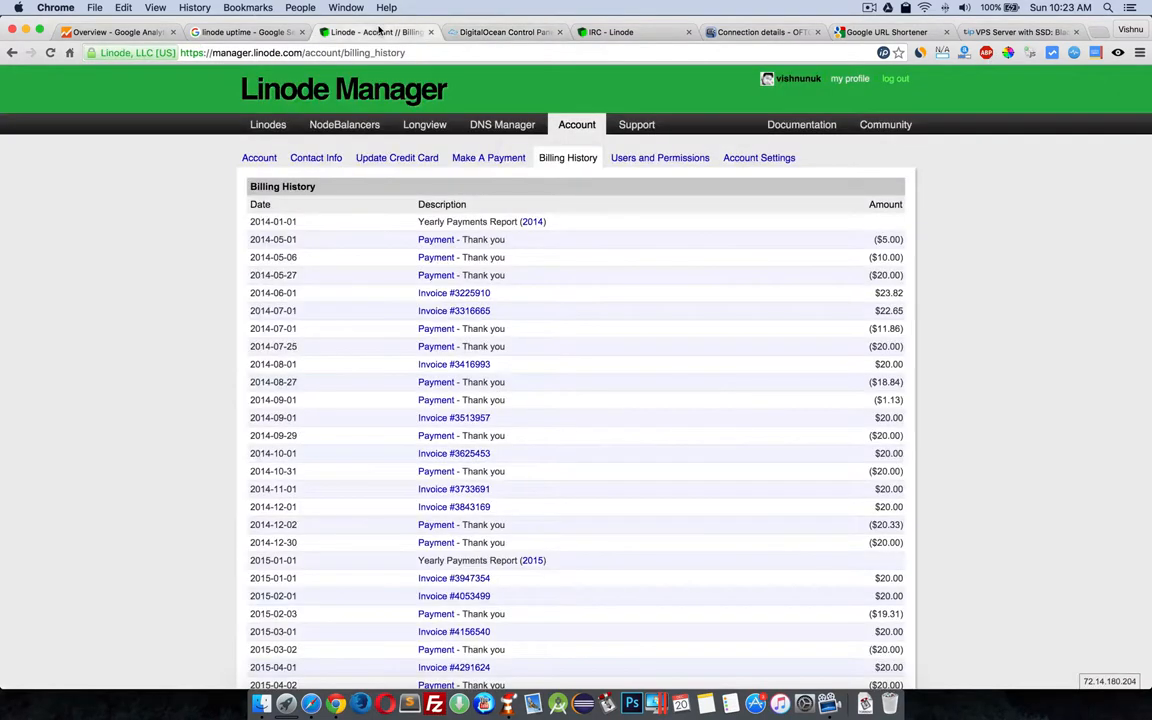
mouse_move(397, 157)
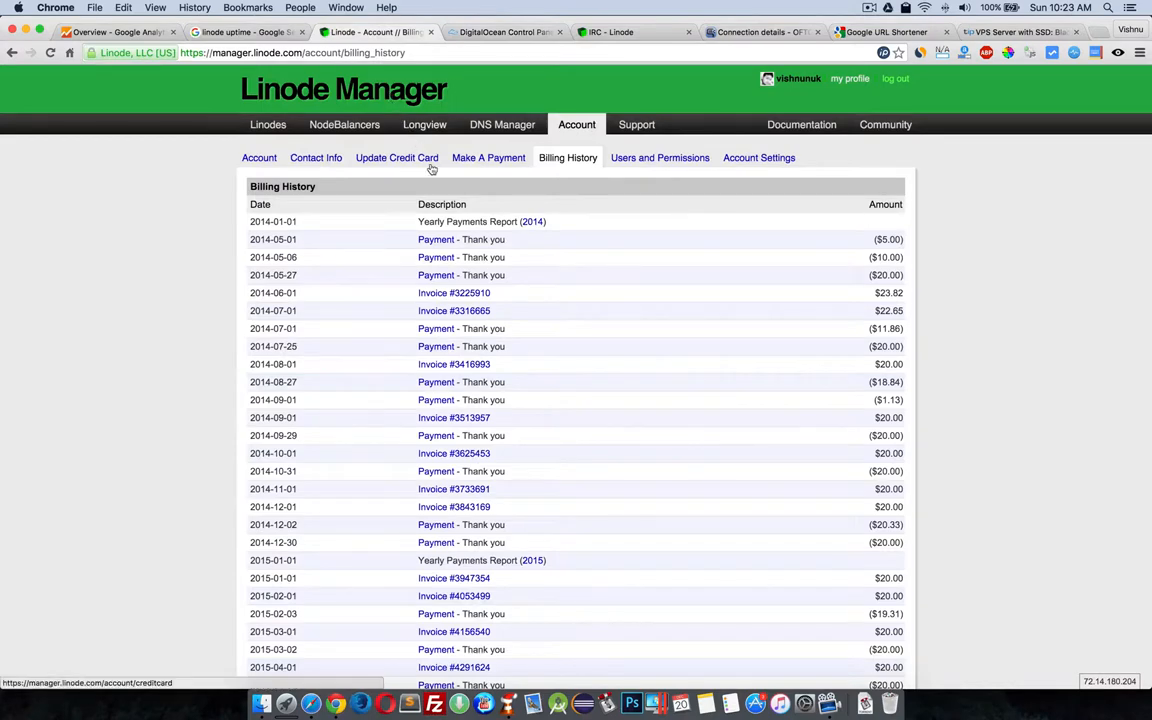
- Scroll Linode's billing history to the end, showing 2015 invoices and a $0.00 balance
scroll("down", 3)
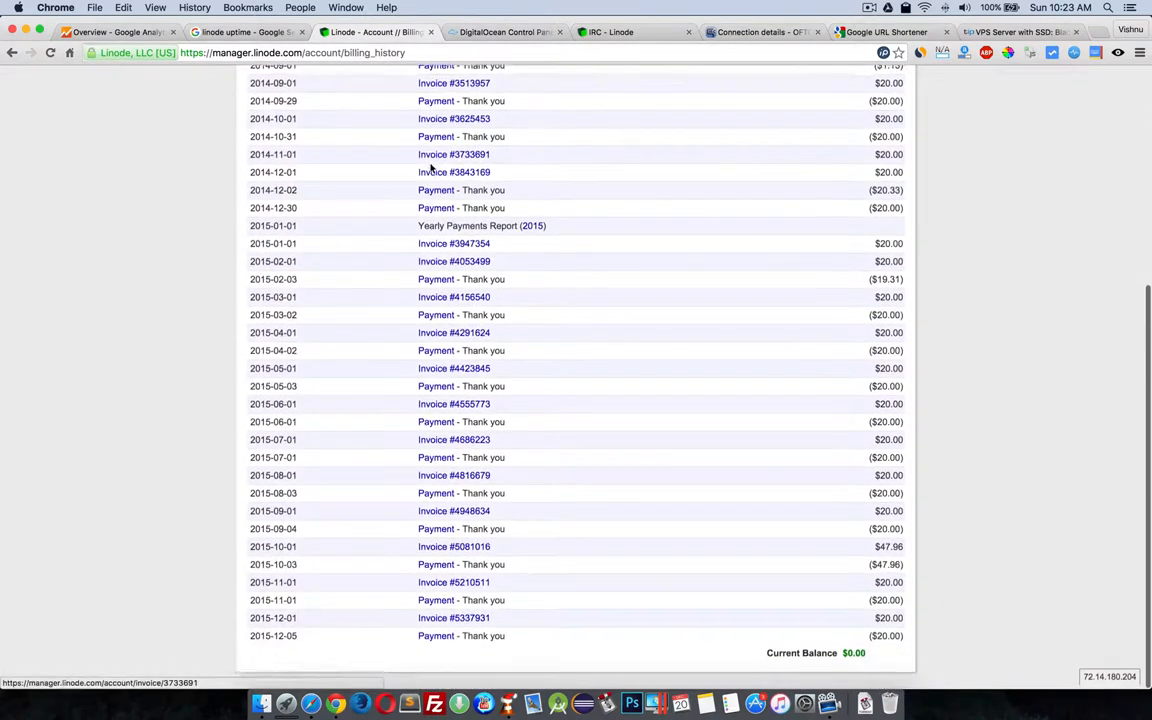
scroll("down", 3)
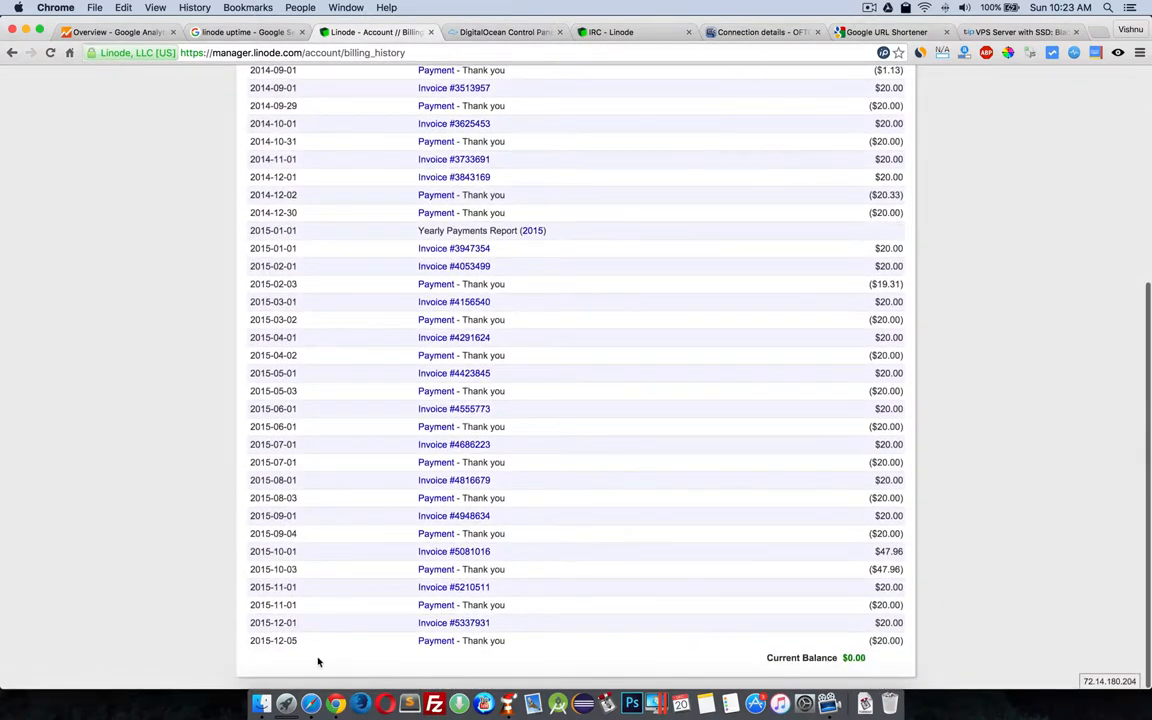
mouse_move(346, 650)
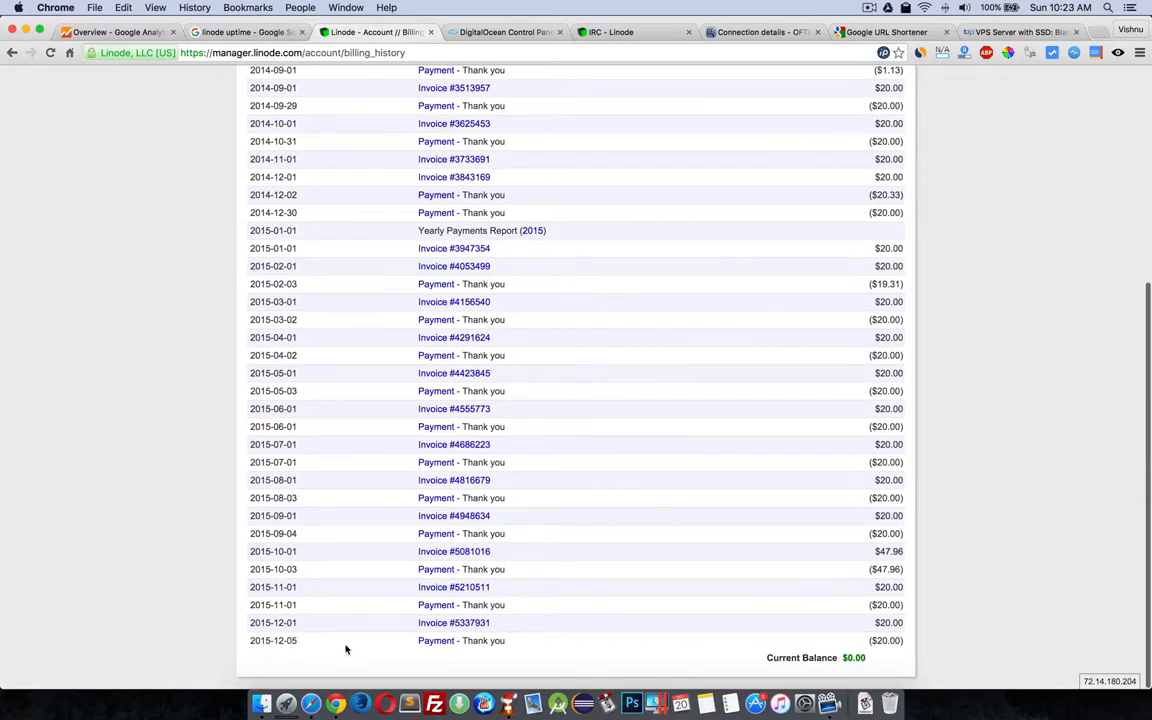
mouse_move(886, 644)
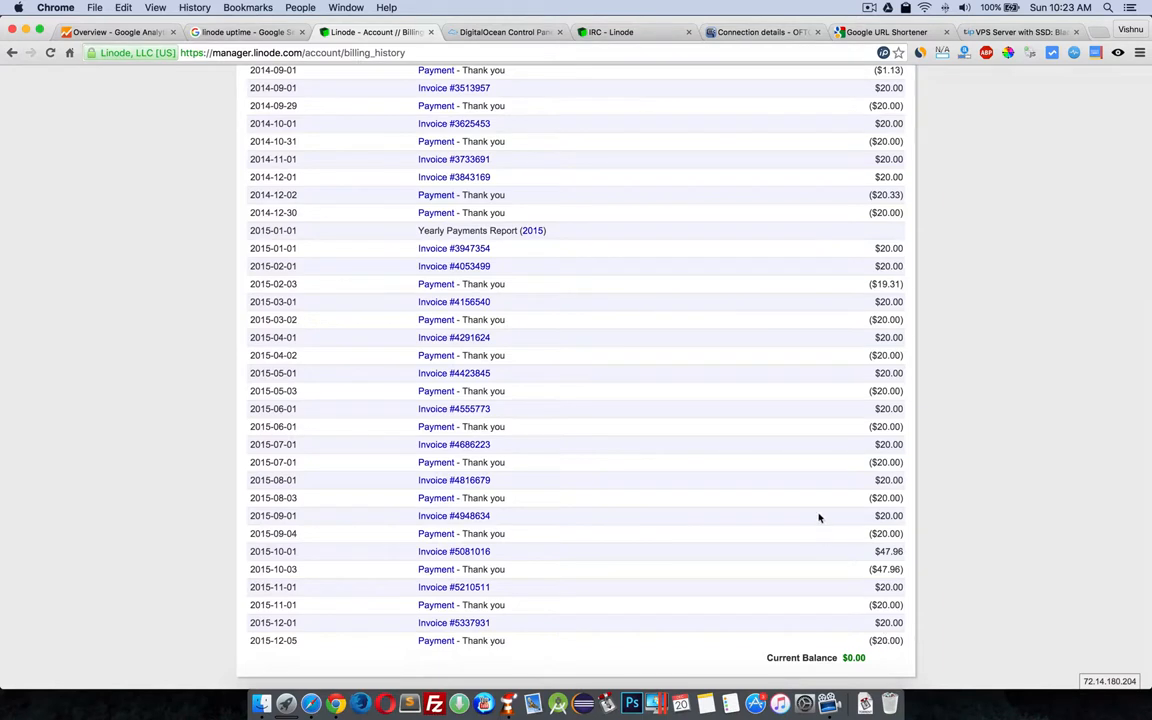
mouse_move(848, 5)
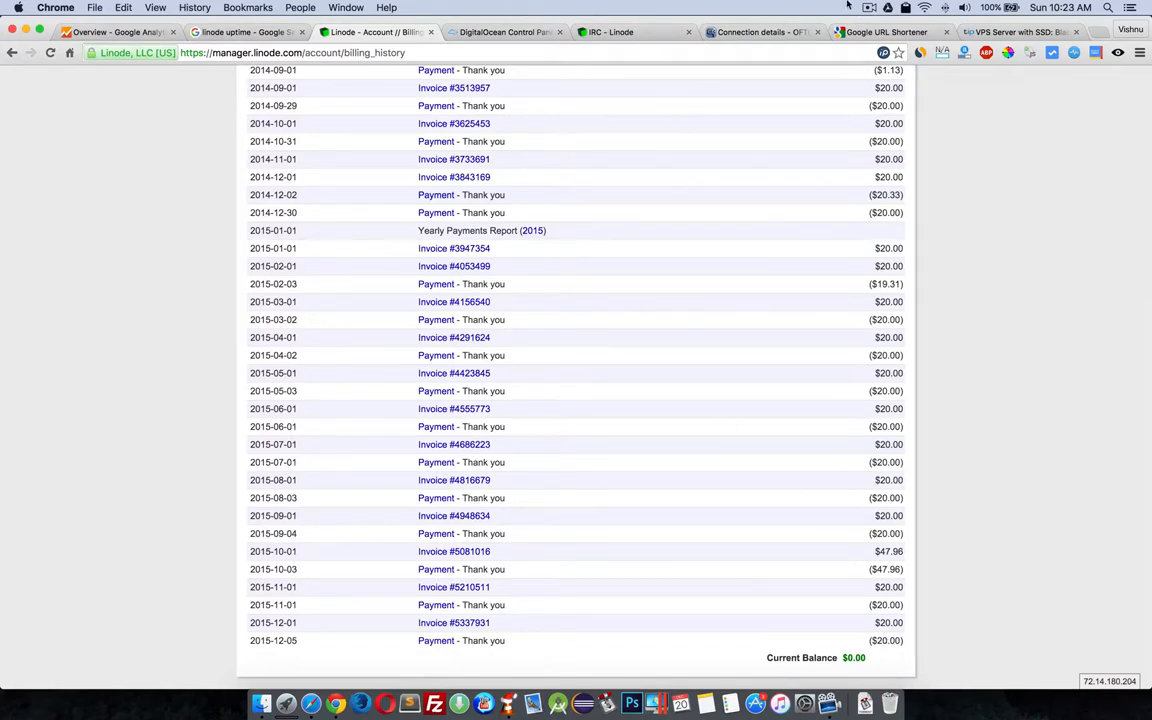